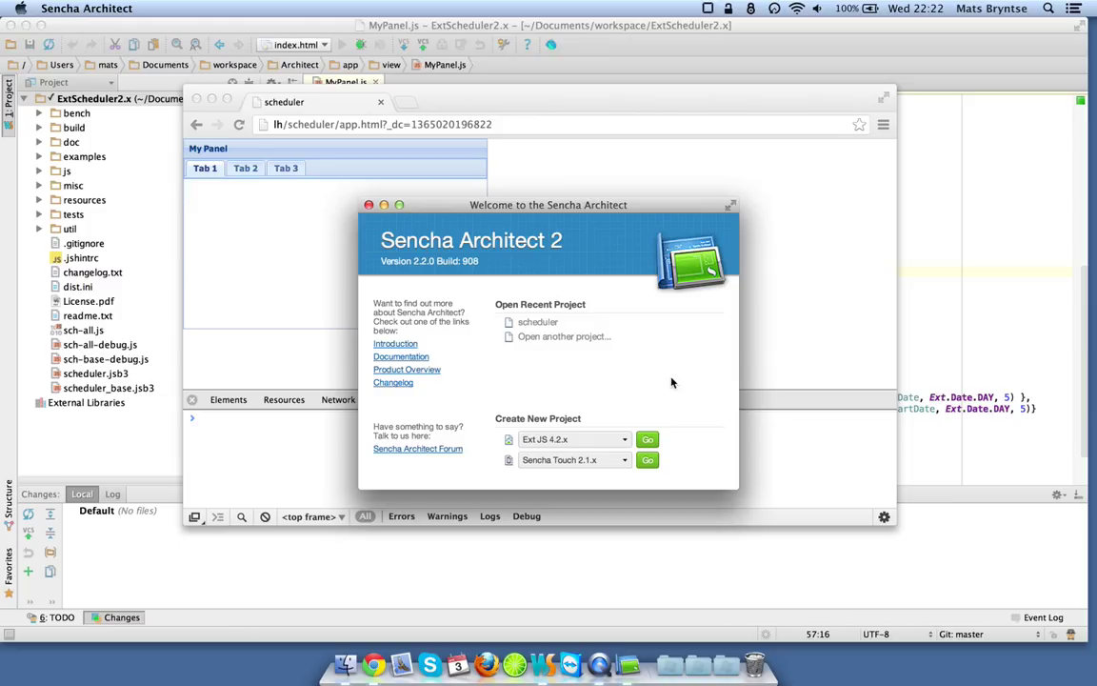
mouse_move(685, 387)
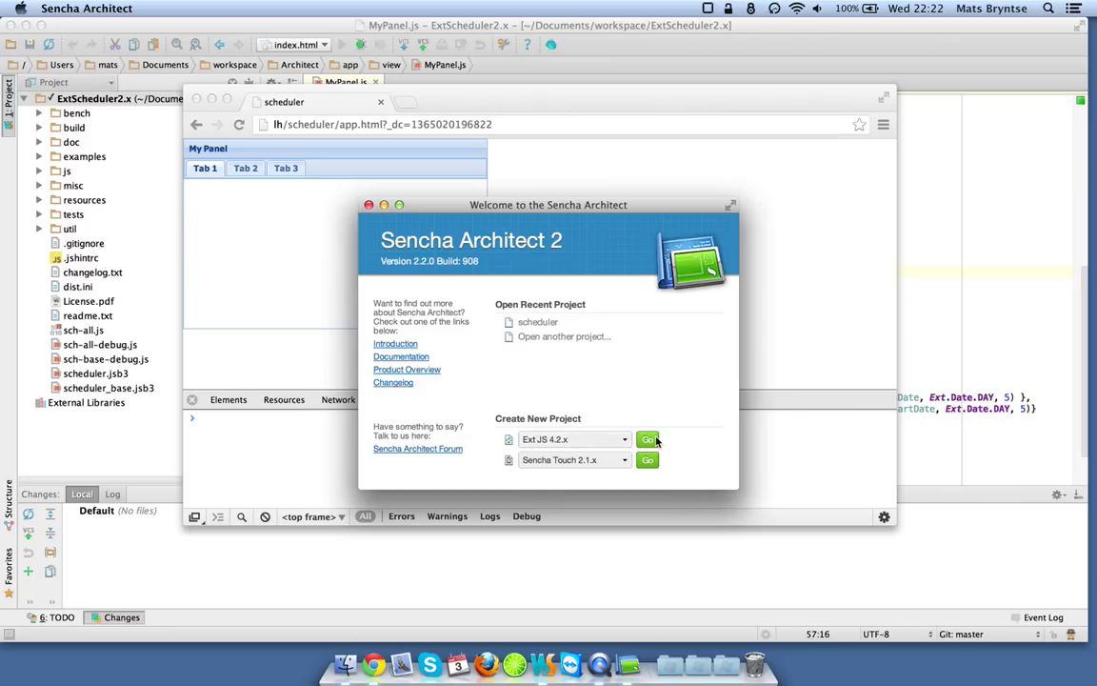
Start a new Ext JS 4.2.x project from the Welcome dialog
click(647, 438)
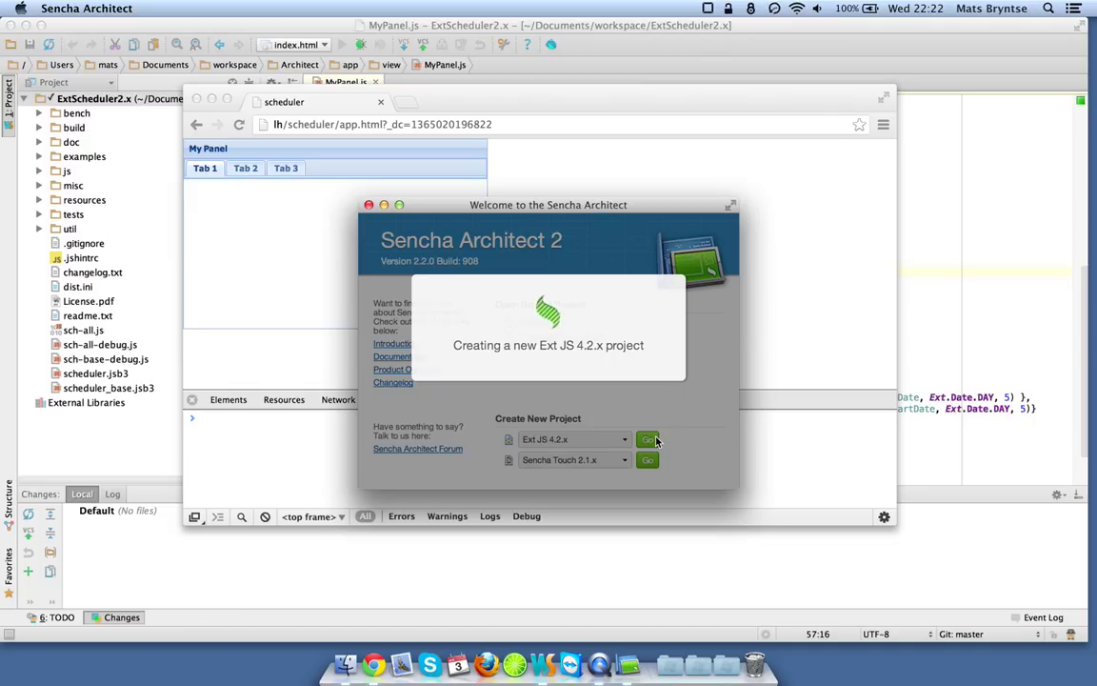
mouse_move(651, 419)
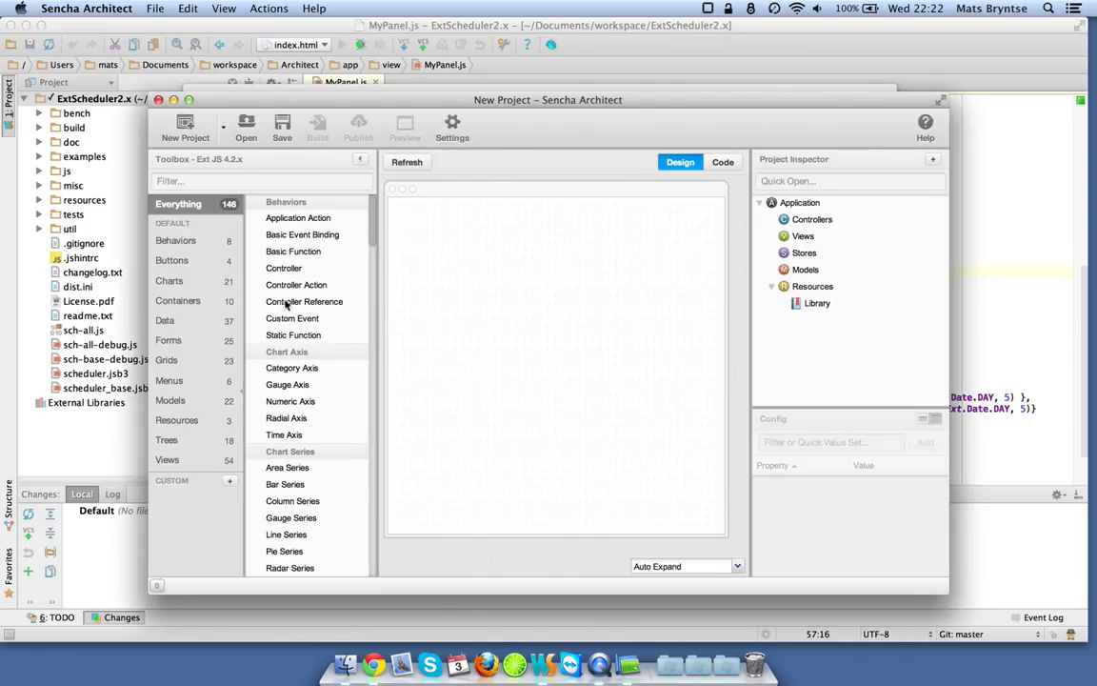
Add a Panel via the 'panel' Toolbox filter and save the project, overwriting the existing one
text(panel)
text(s)
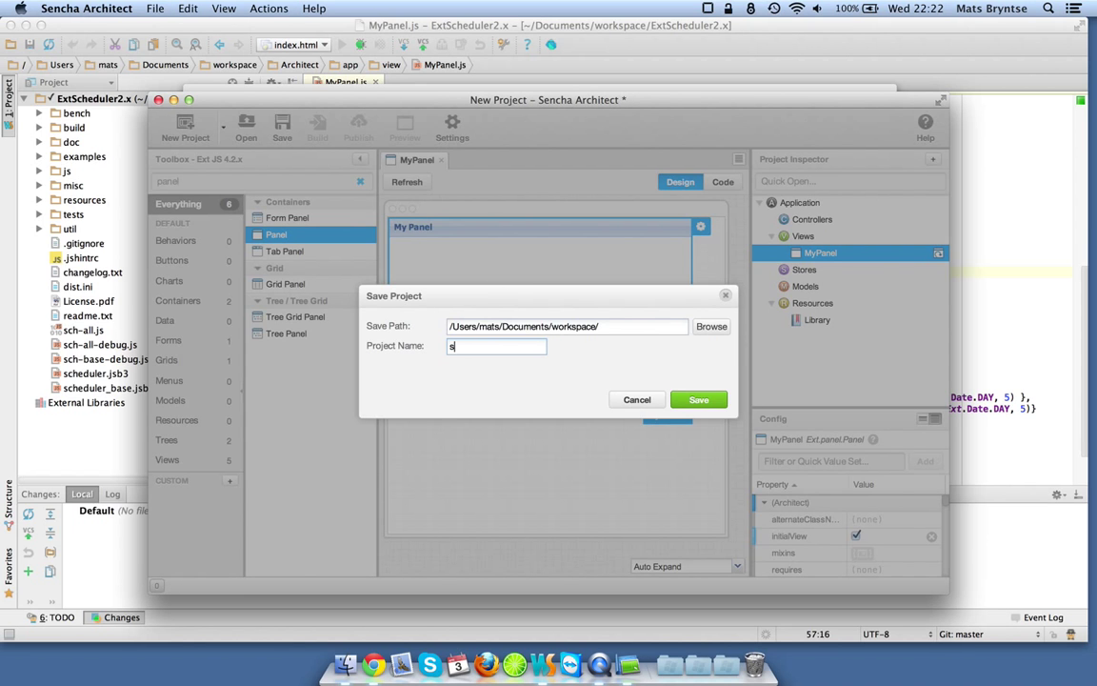
click(697, 400)
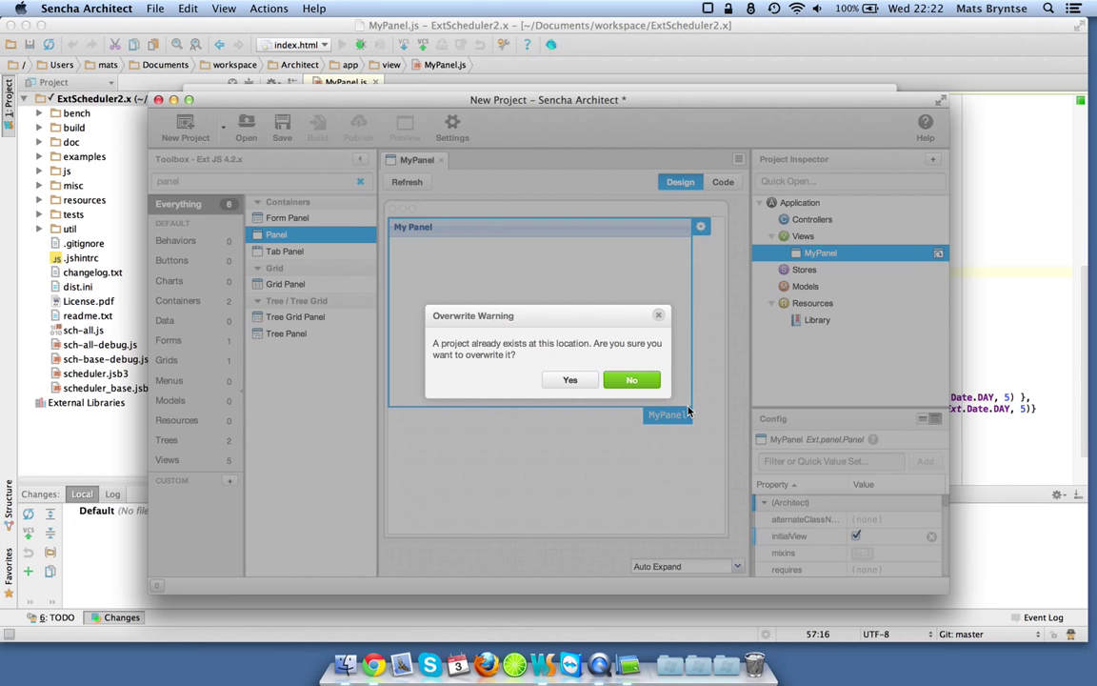
click(632, 379)
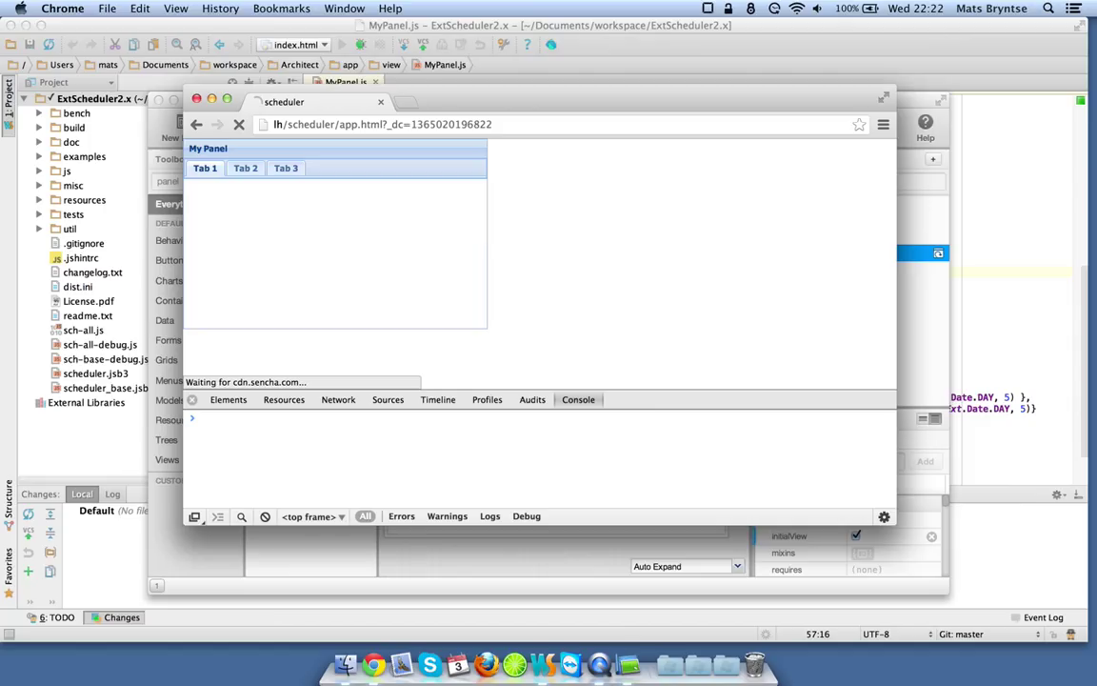
mouse_move(491, 106)
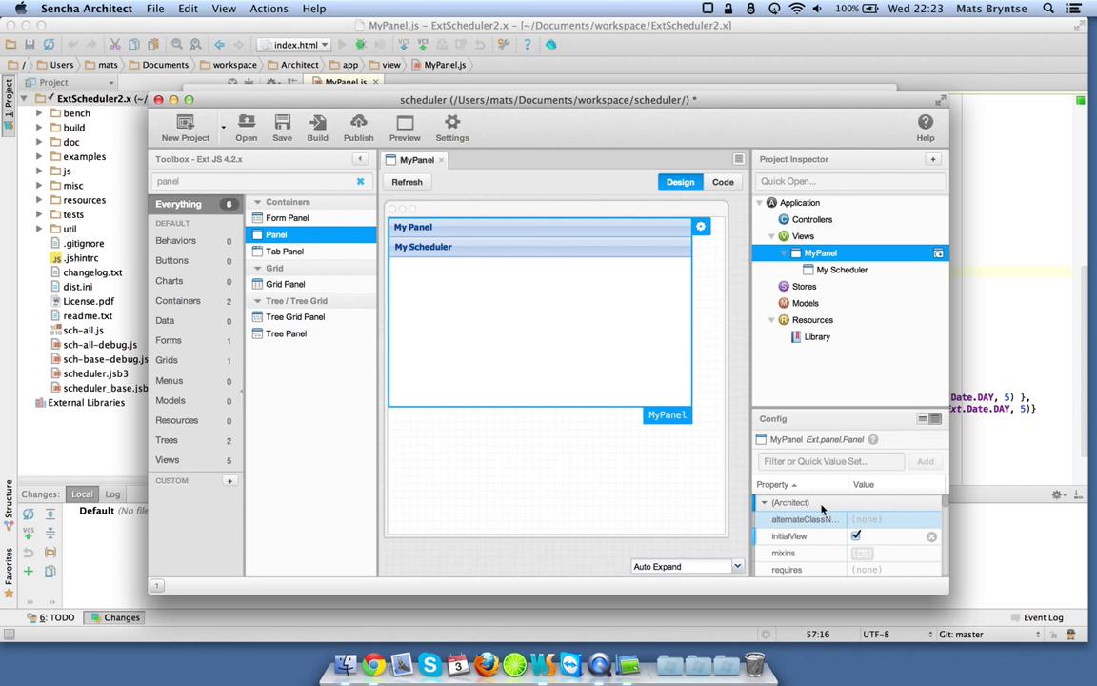
Set My Scheduler's createAlias to schedulergrid in the Config panel
click(422, 246)
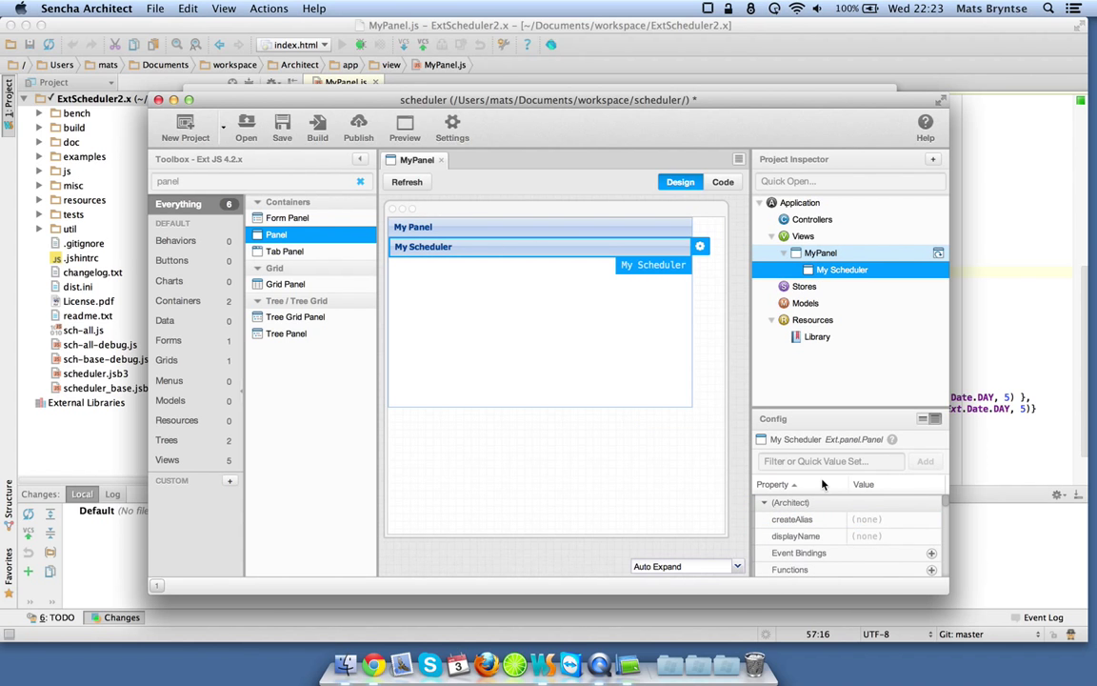
click(891, 518)
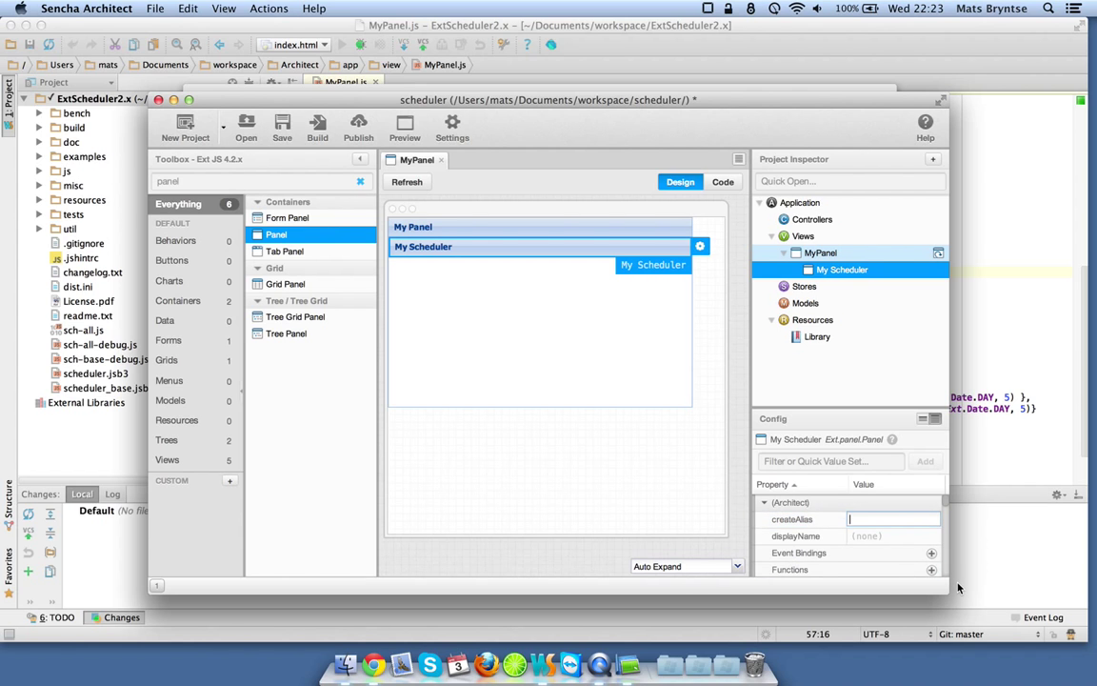
text(schedulergrid)
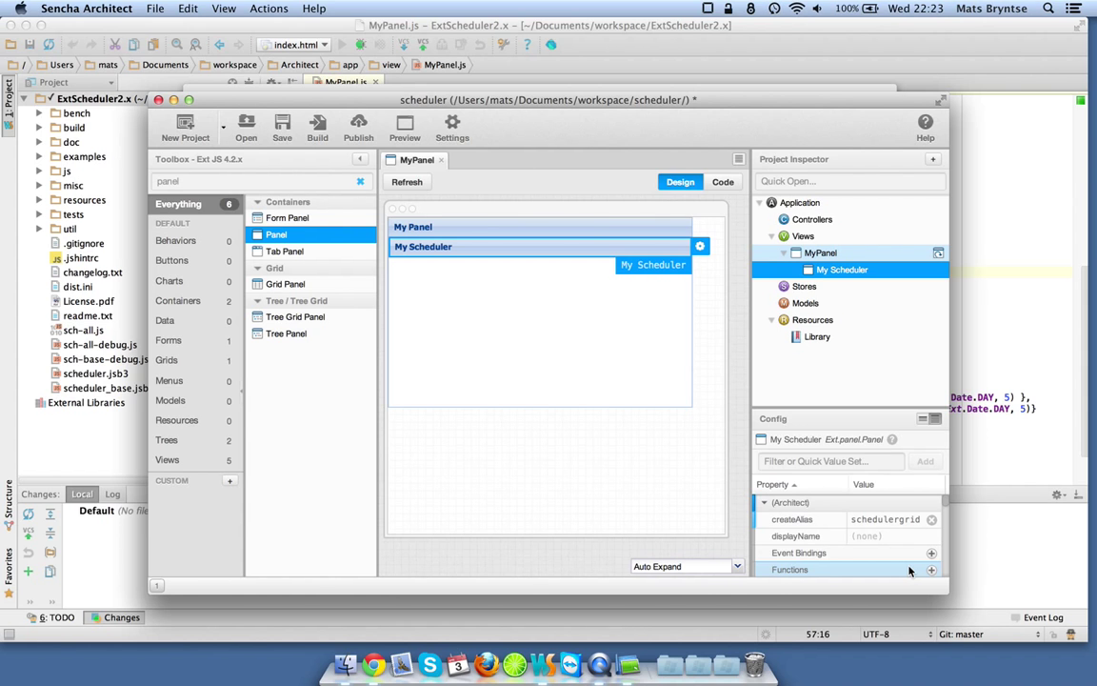
mouse_move(861, 518)
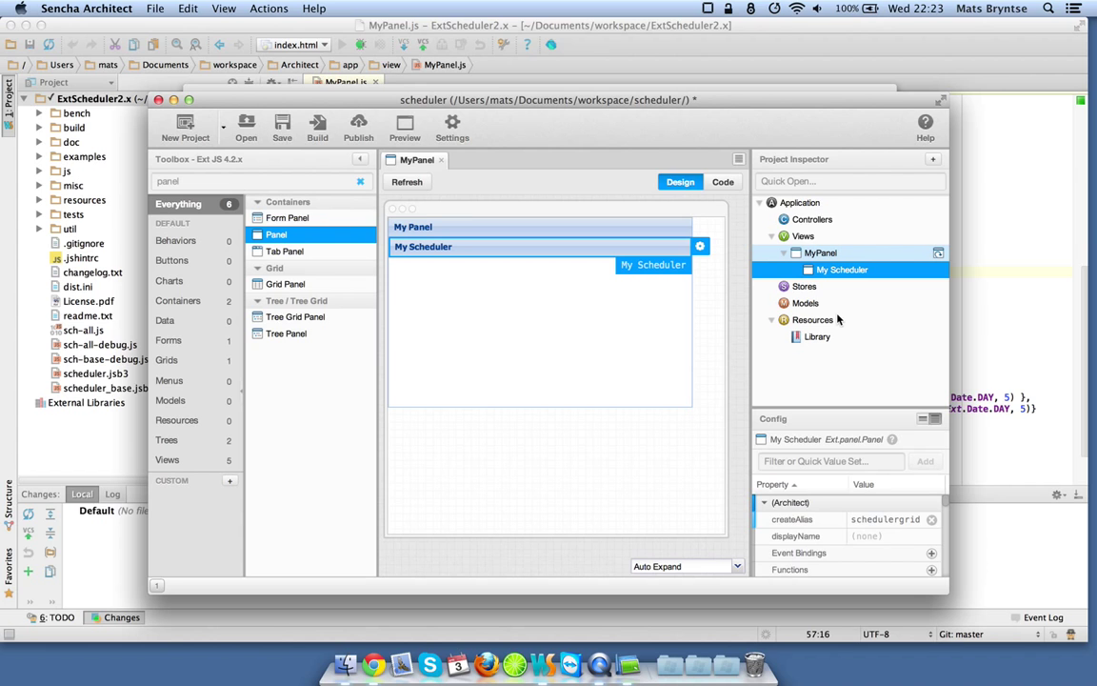
Add a JS Resource and a CSS Resource under the project's Resources
click(811, 320)
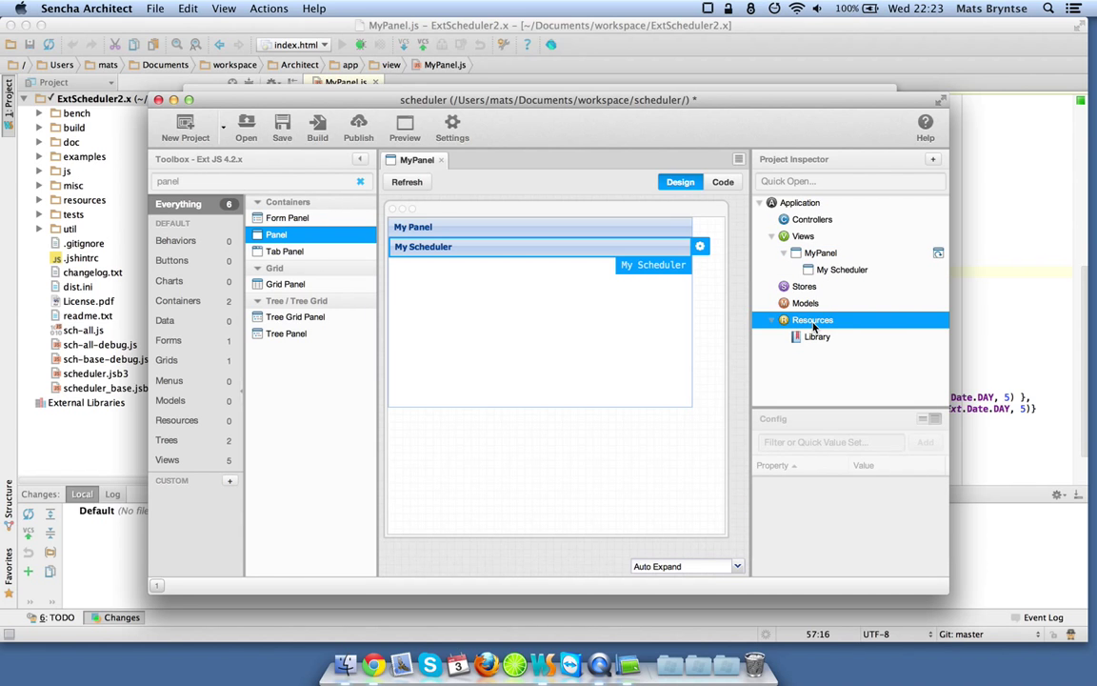
click(934, 160)
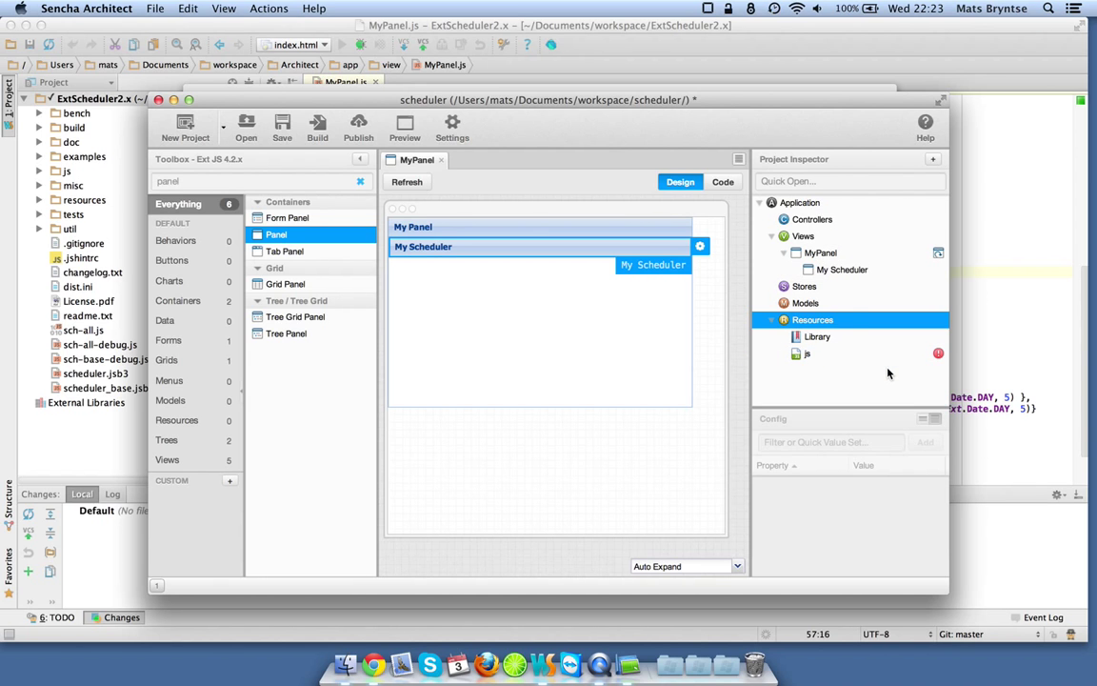
click(933, 160)
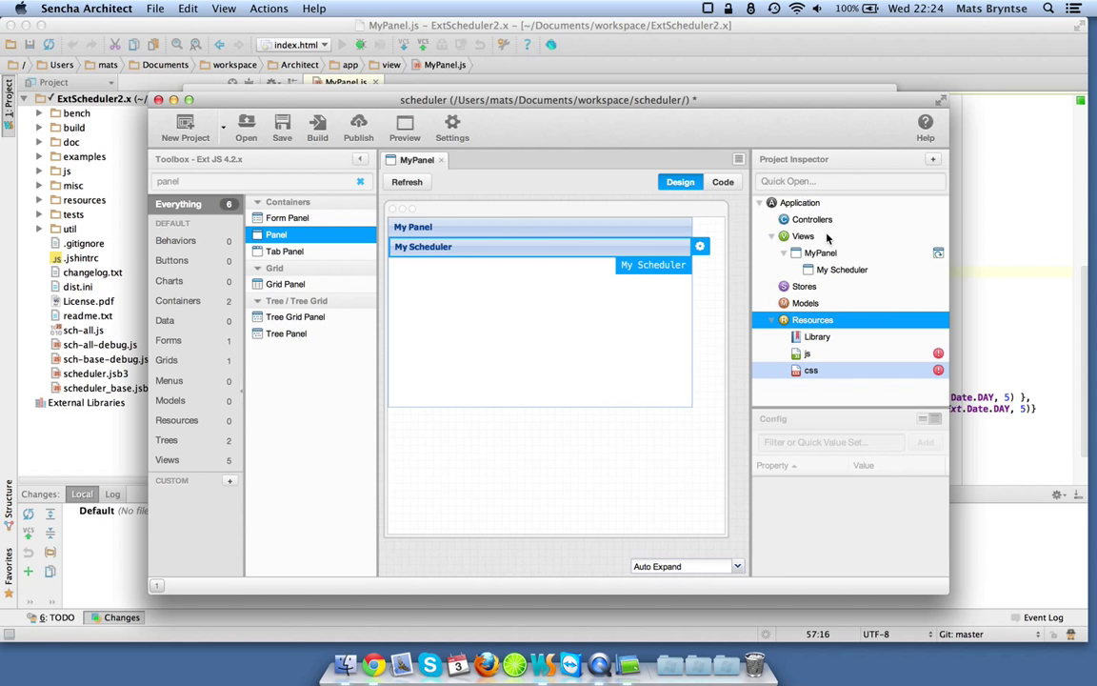
Point the JS resource's url to the extscheduler2 sch-all-debug.js script
click(808, 352)
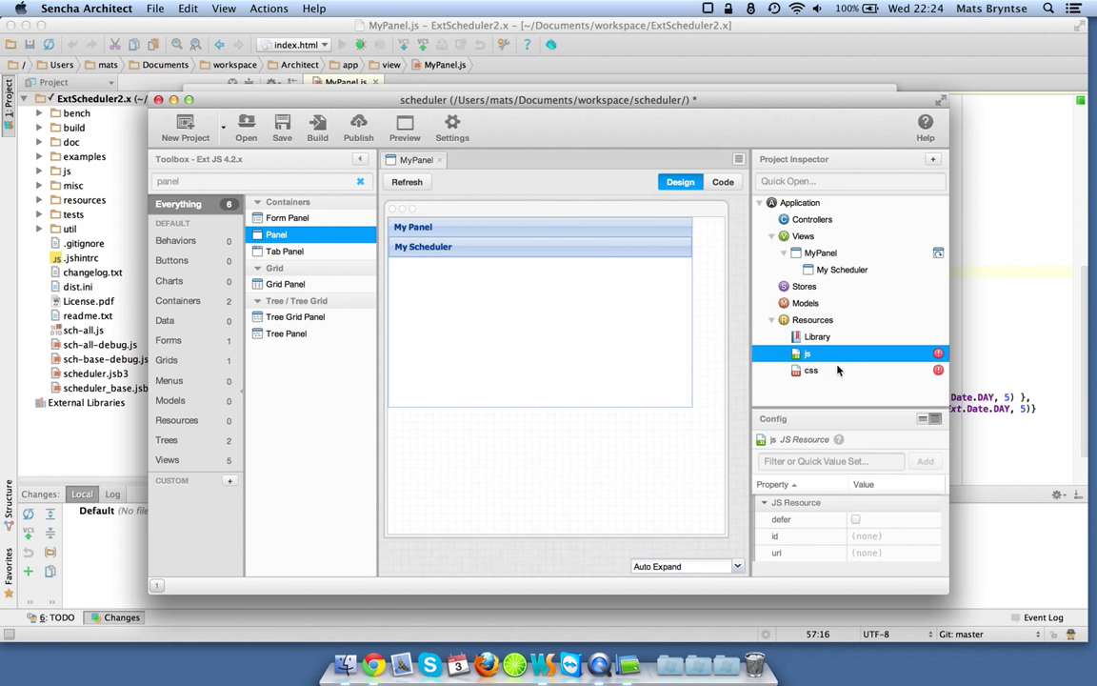
text(http://lh/)
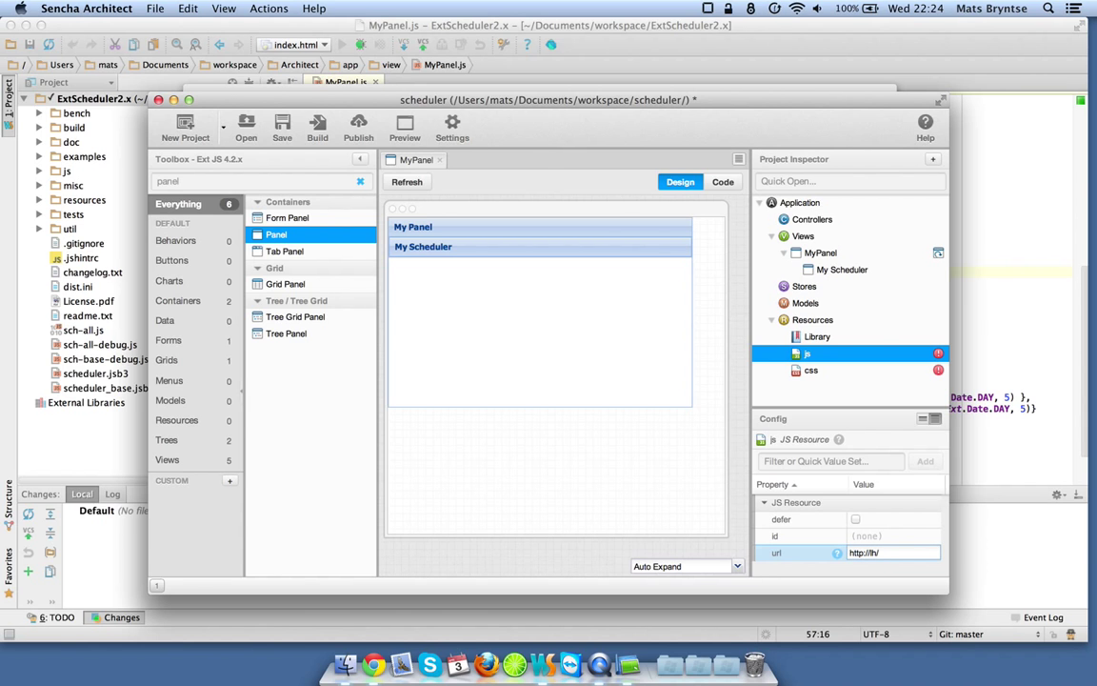
text(extscheduler2)
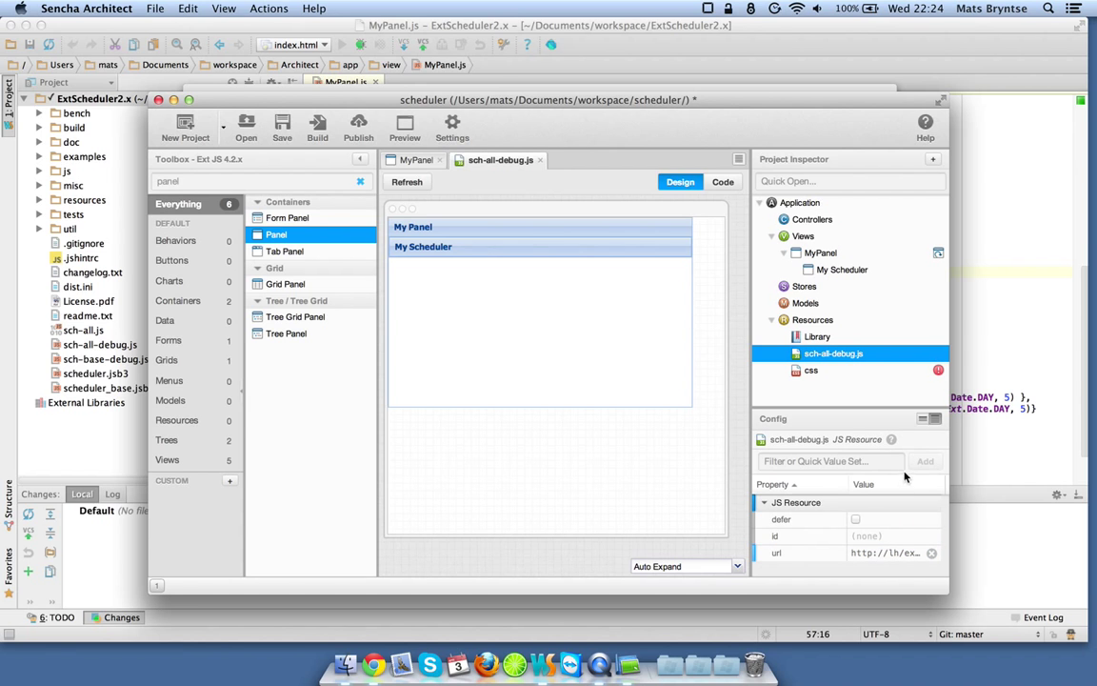
Point the CSS resource's url to the scheduler's resources/css/sch-all.css stylesheet
click(812, 370)
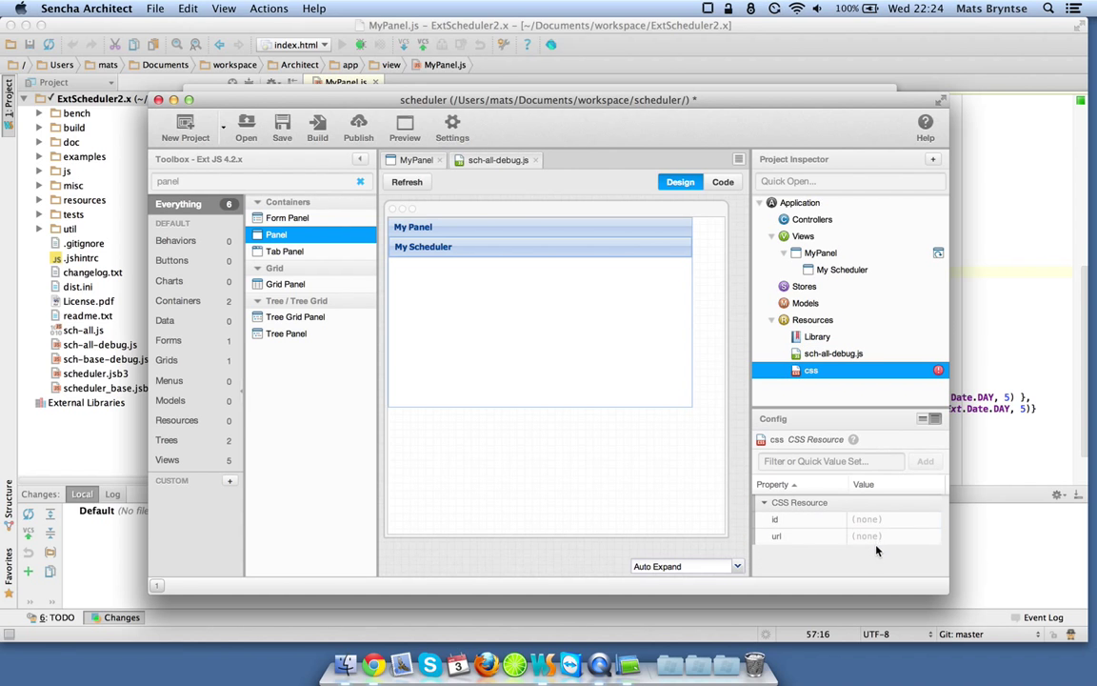
text(http://)
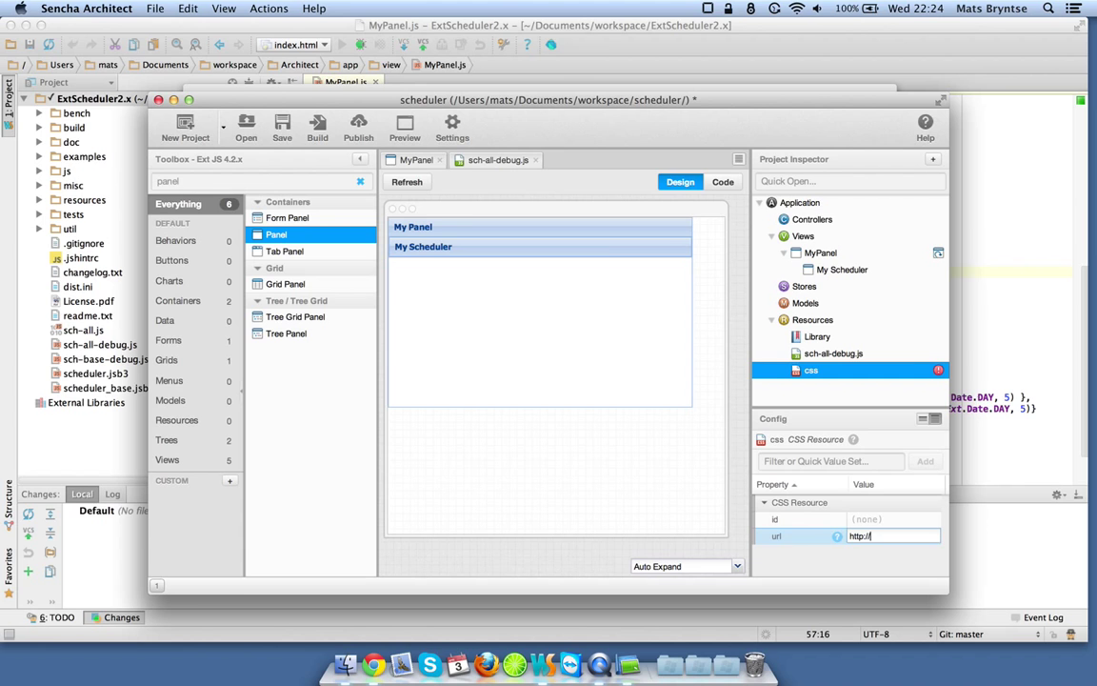
text(h)
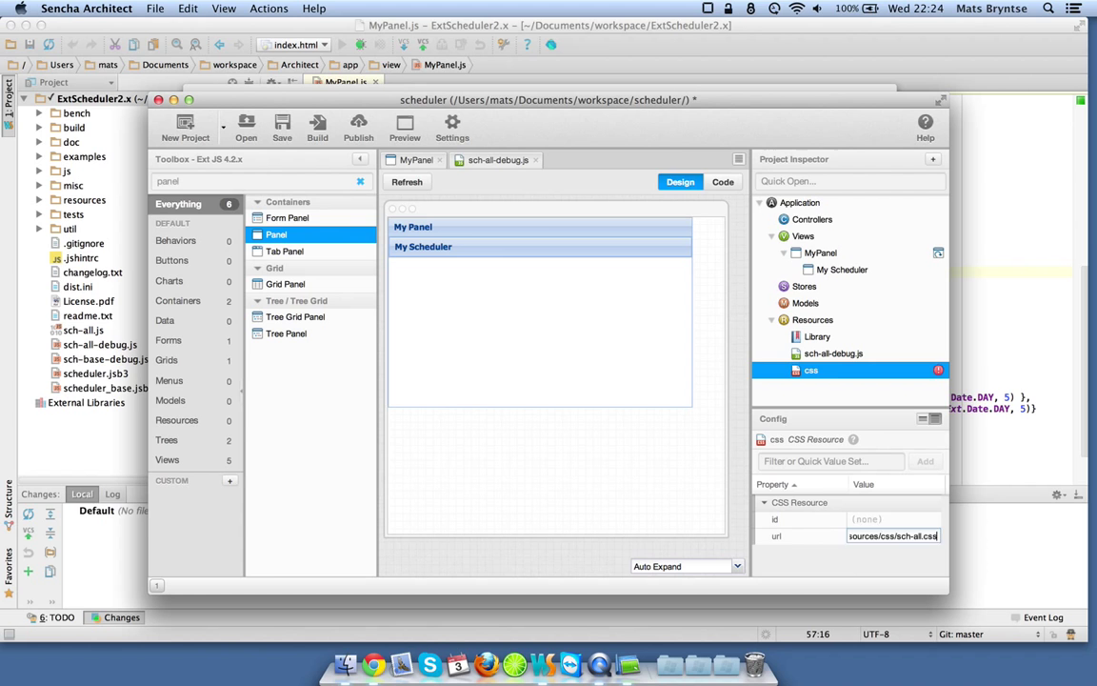
double_click(812, 369)
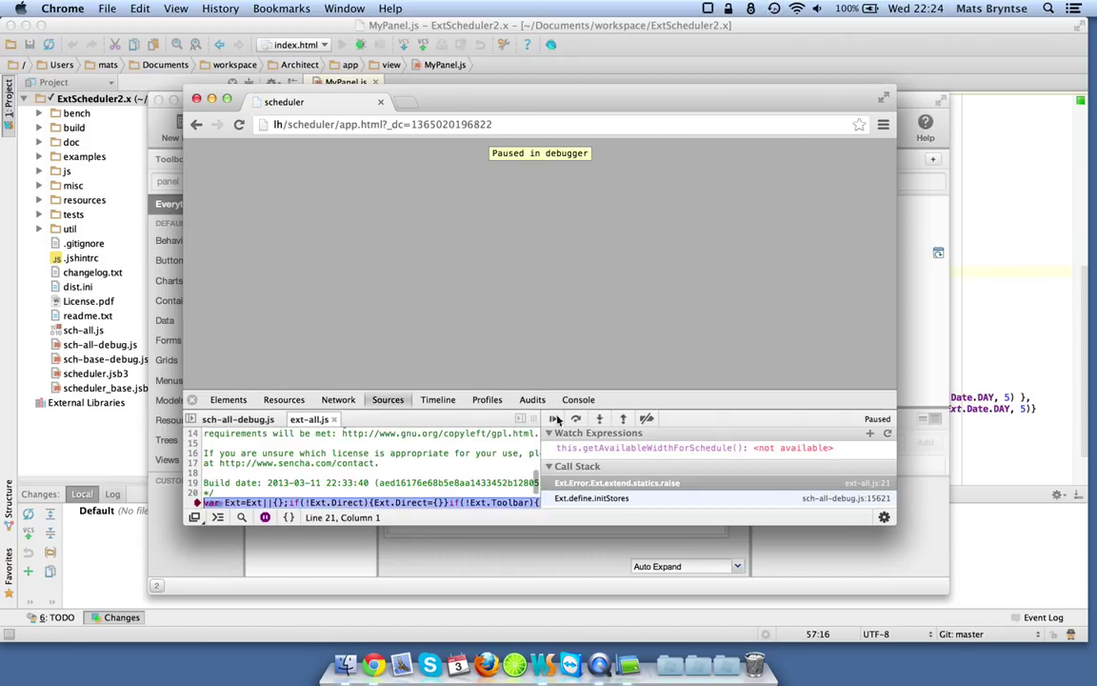
Show the Chrome console error demanding a resourceStore config for the scheduler
click(579, 400)
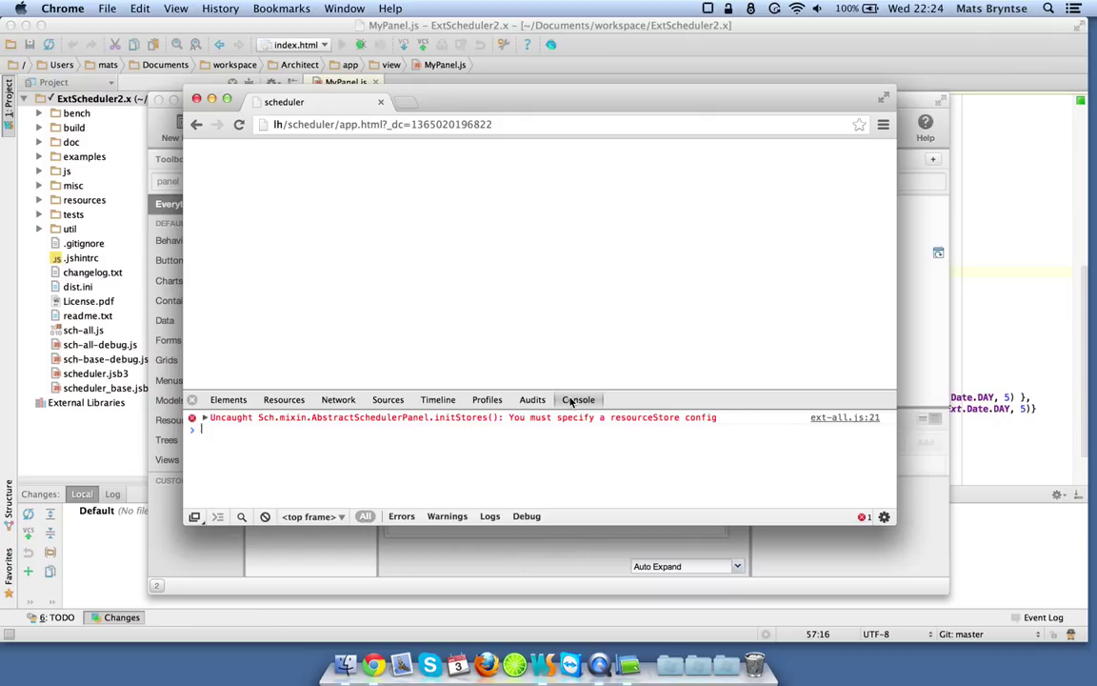
mouse_move(387, 447)
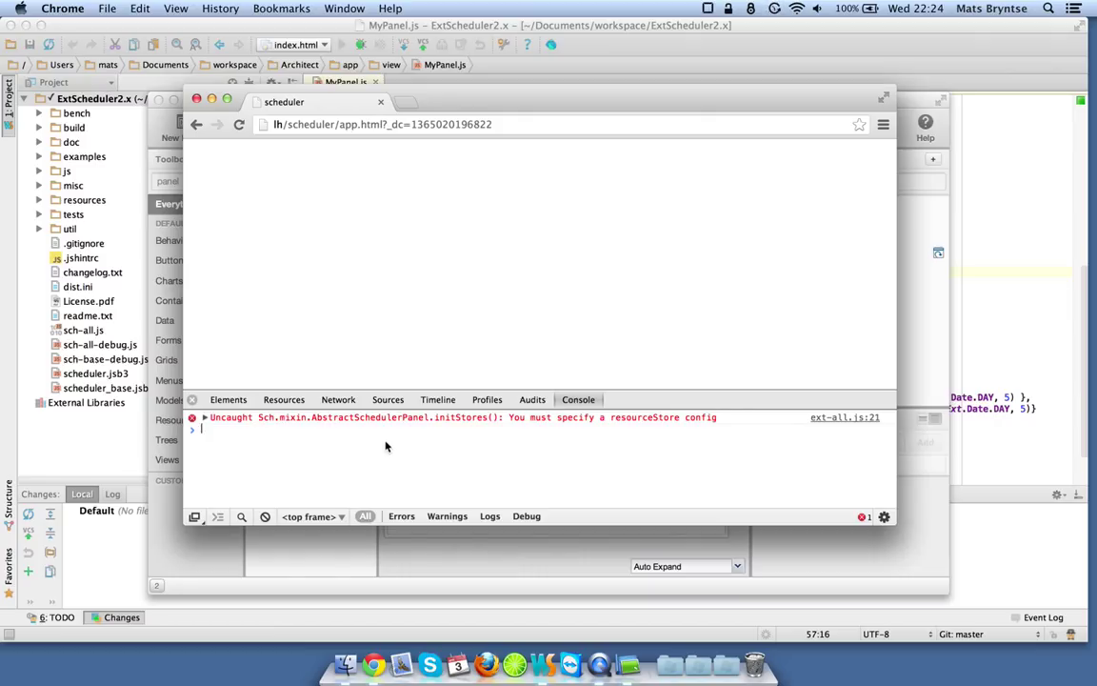
mouse_move(678, 443)
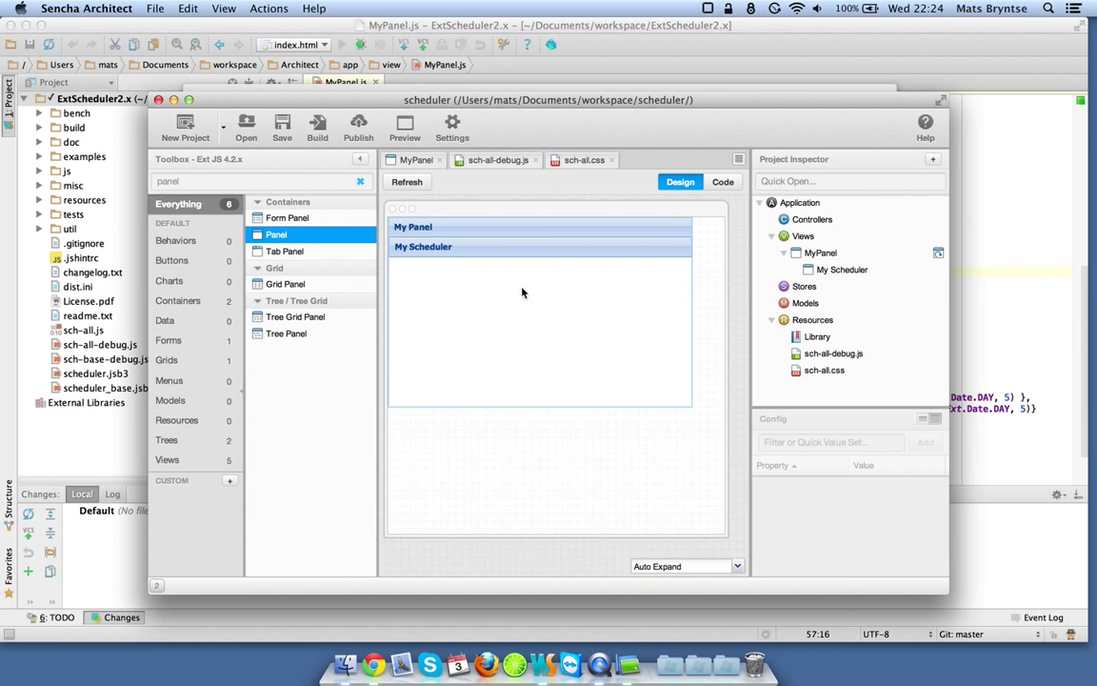
mouse_move(495, 278)
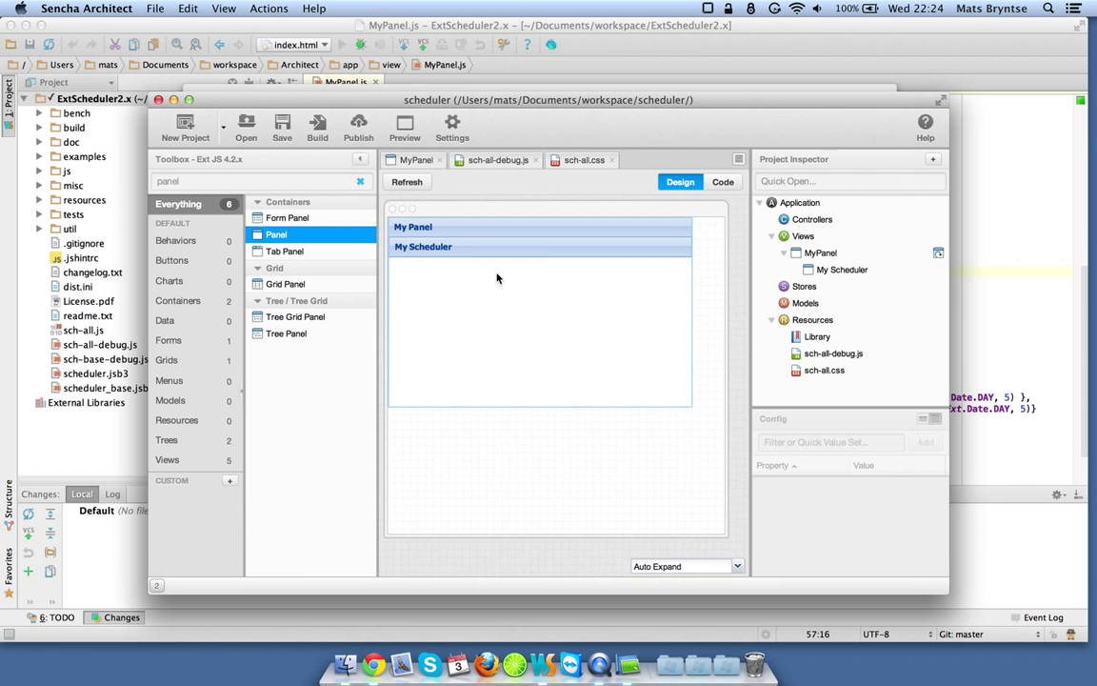
Add a custom viewPreset property to My Scheduler set to the weekAndDay preset
click(422, 246)
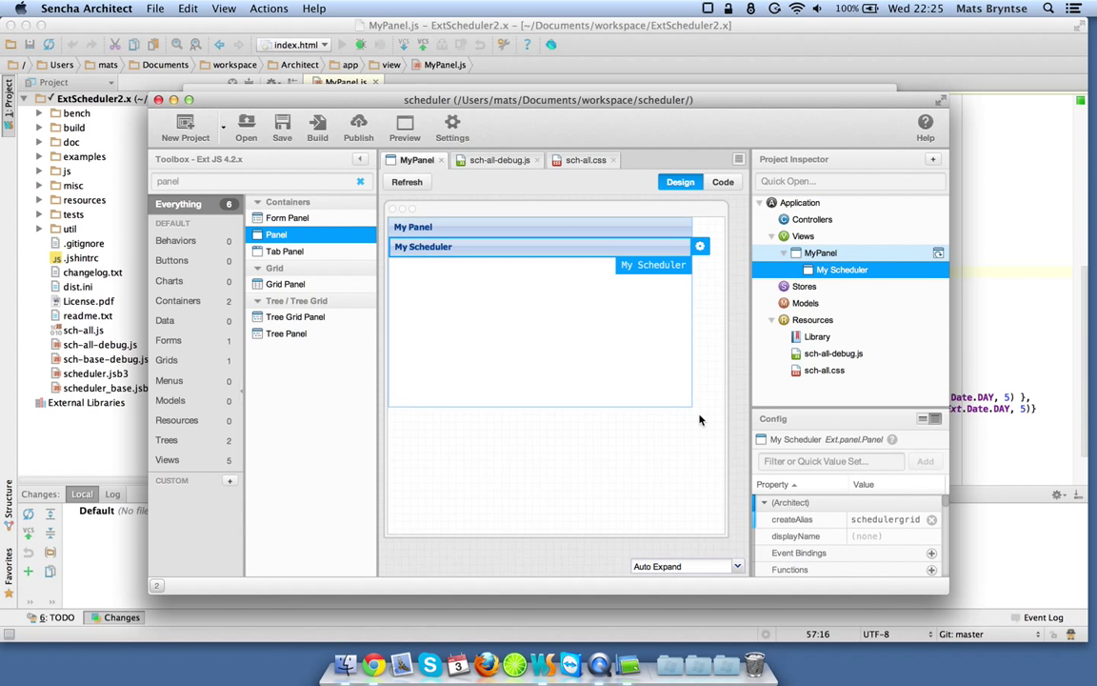
click(828, 461)
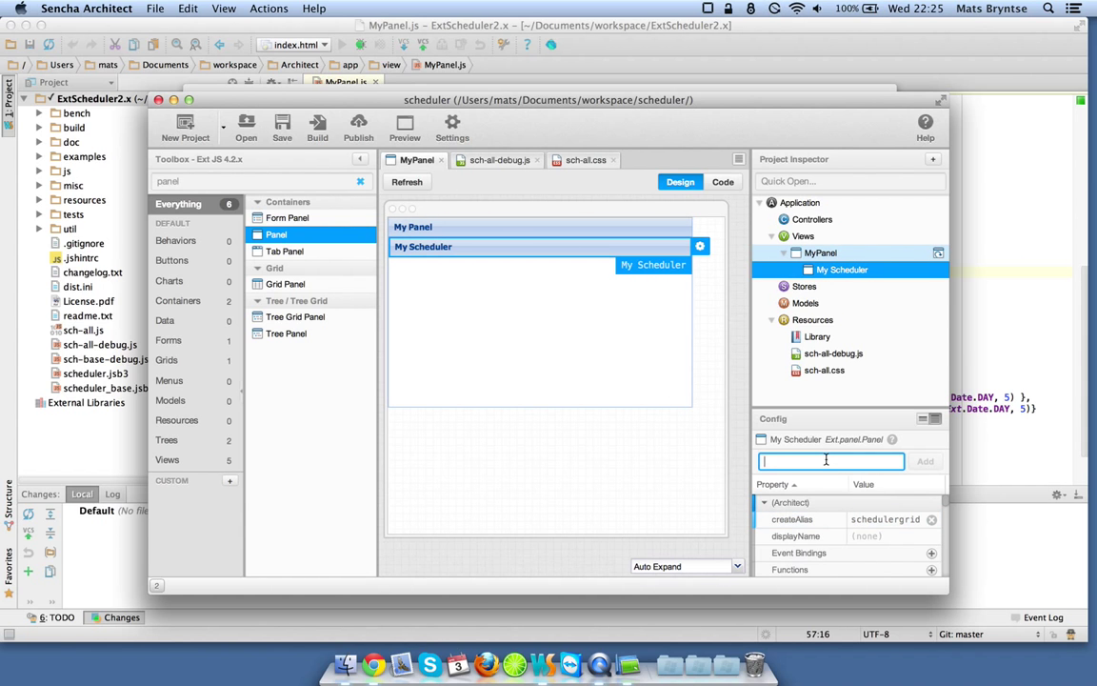
text(viewPreset)
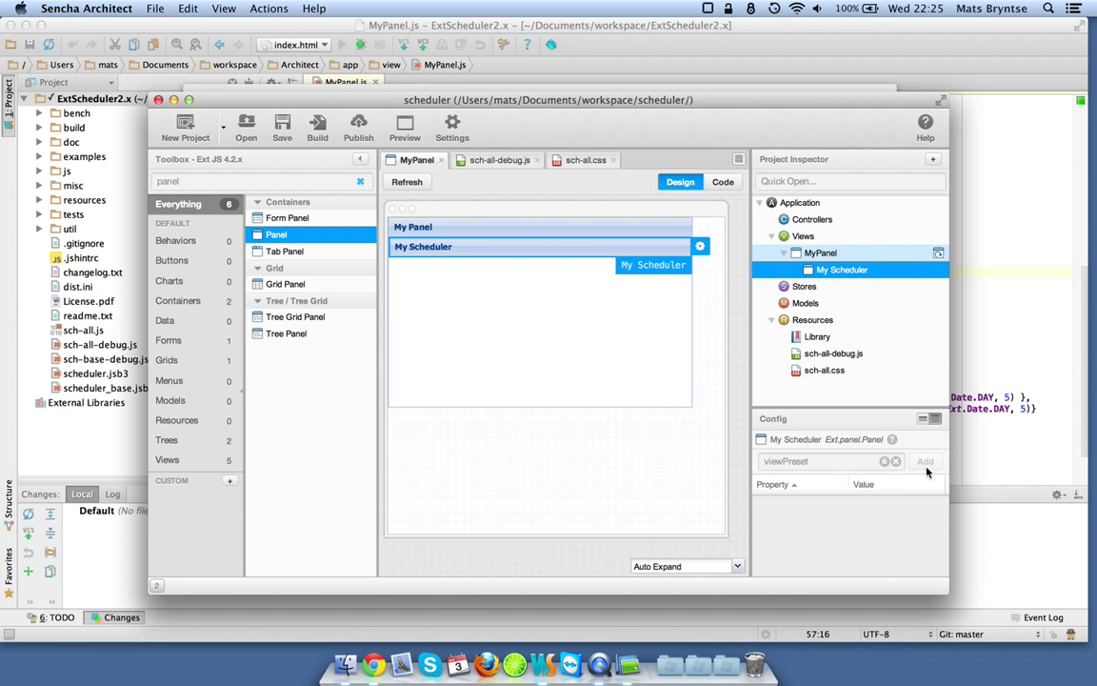
click(923, 461)
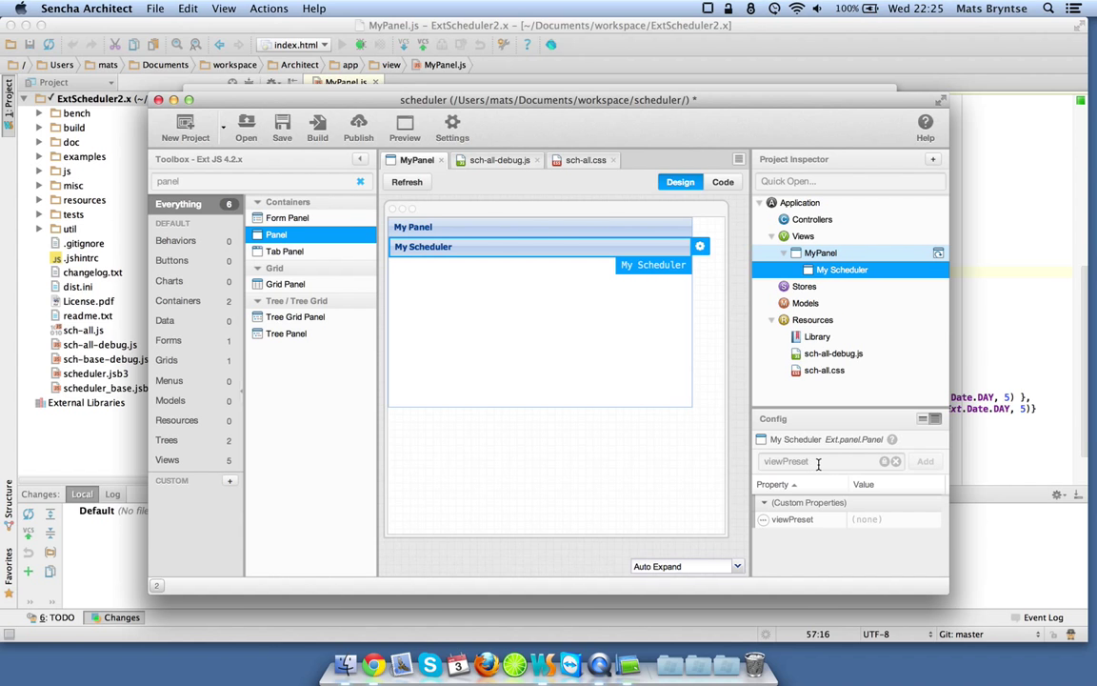
click(891, 518)
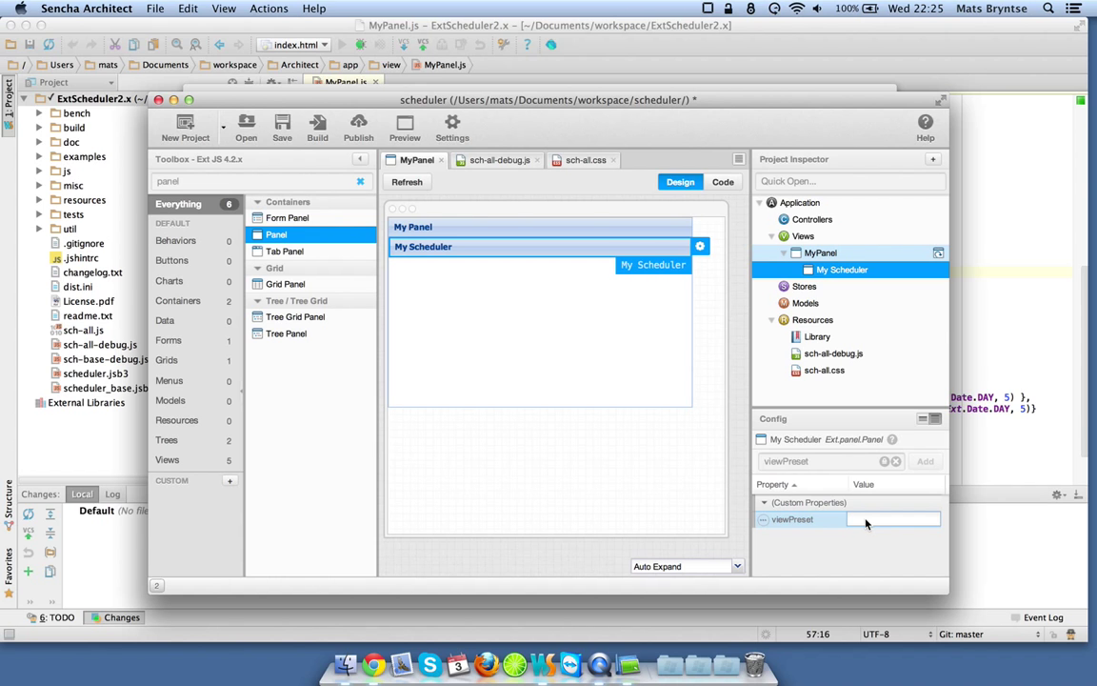
text(weekAndDayLe...)
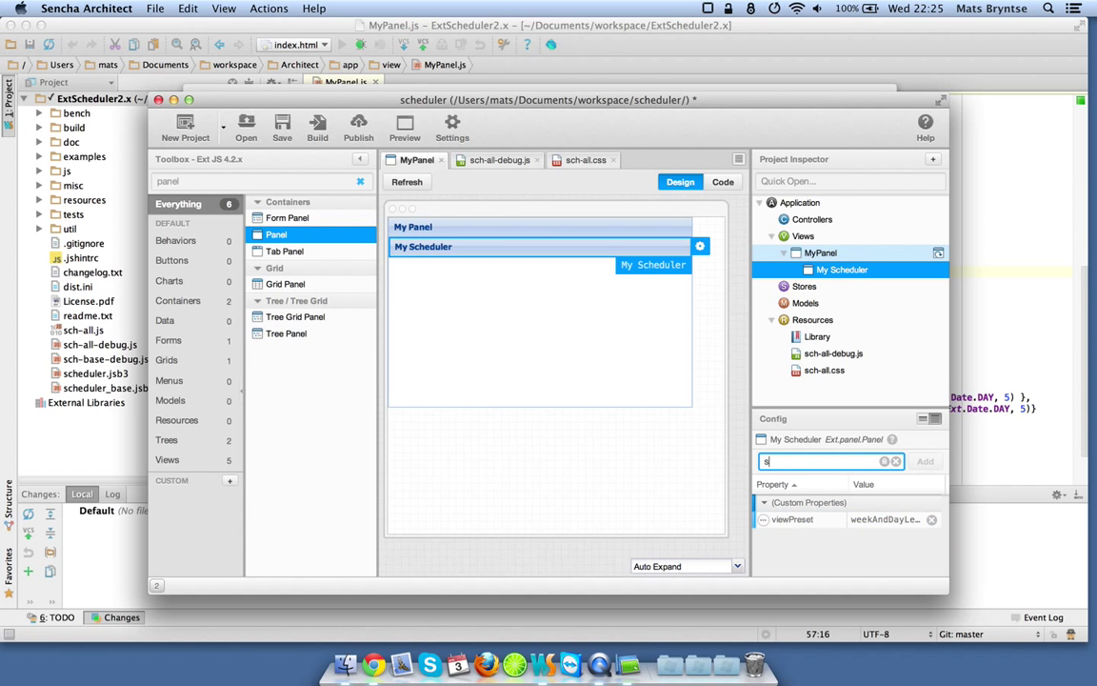
Add a custom startDate property set to new Date(2013, 3, …)
text(startDate)
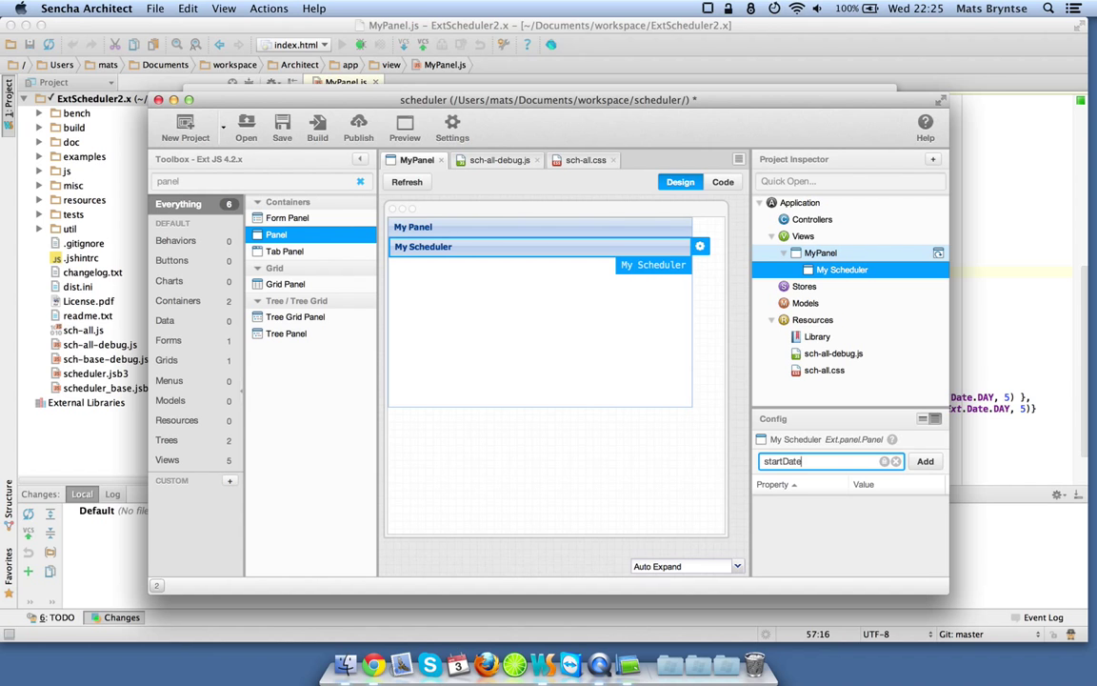
click(926, 460)
text(new Date()
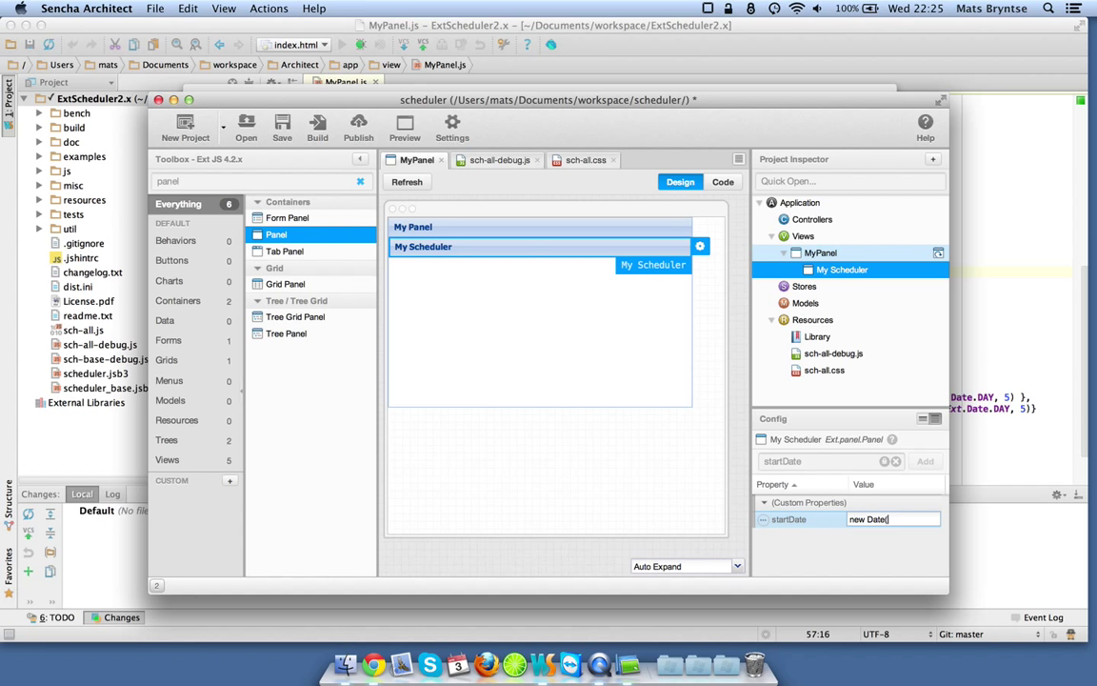
text(2013,)
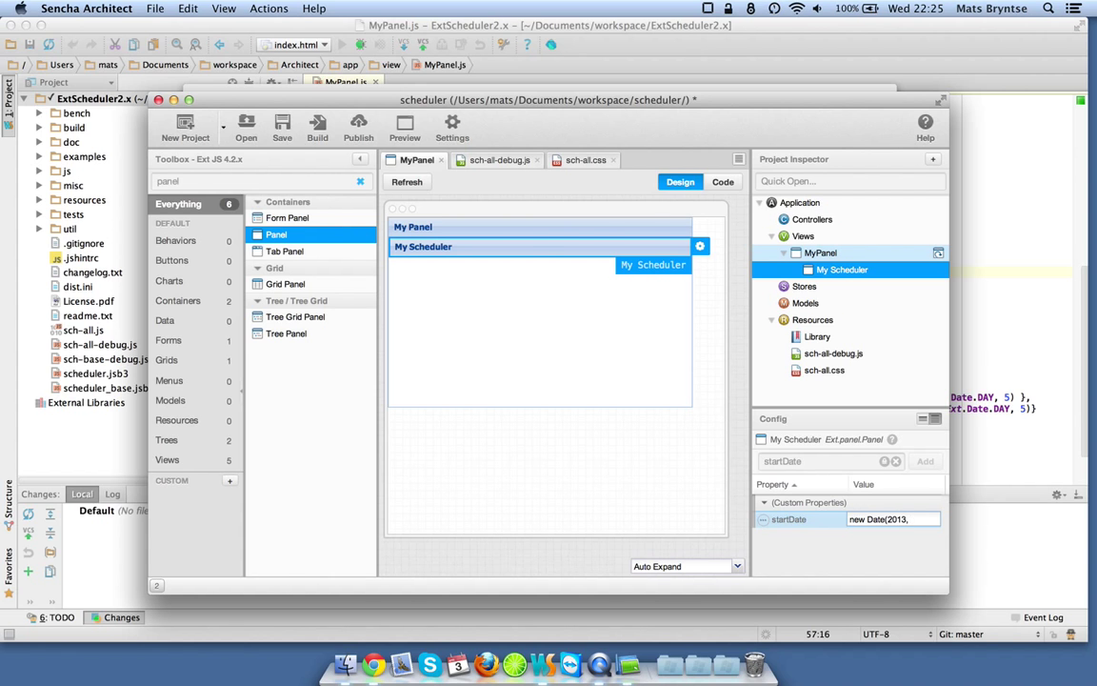
text(3,)
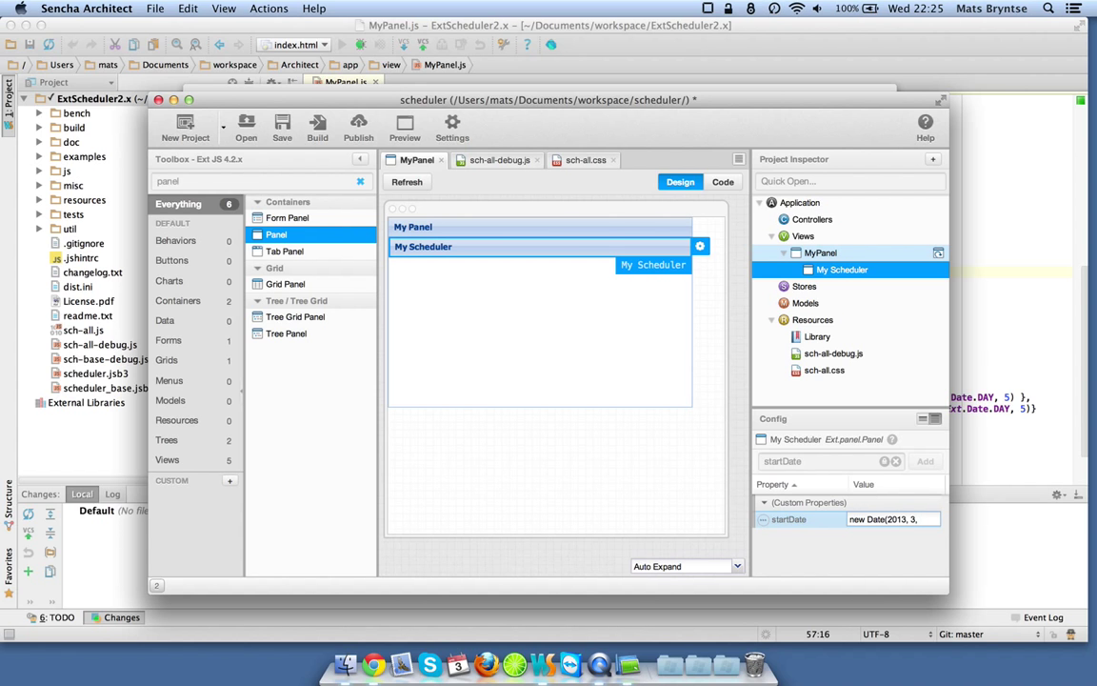
click(891, 518)
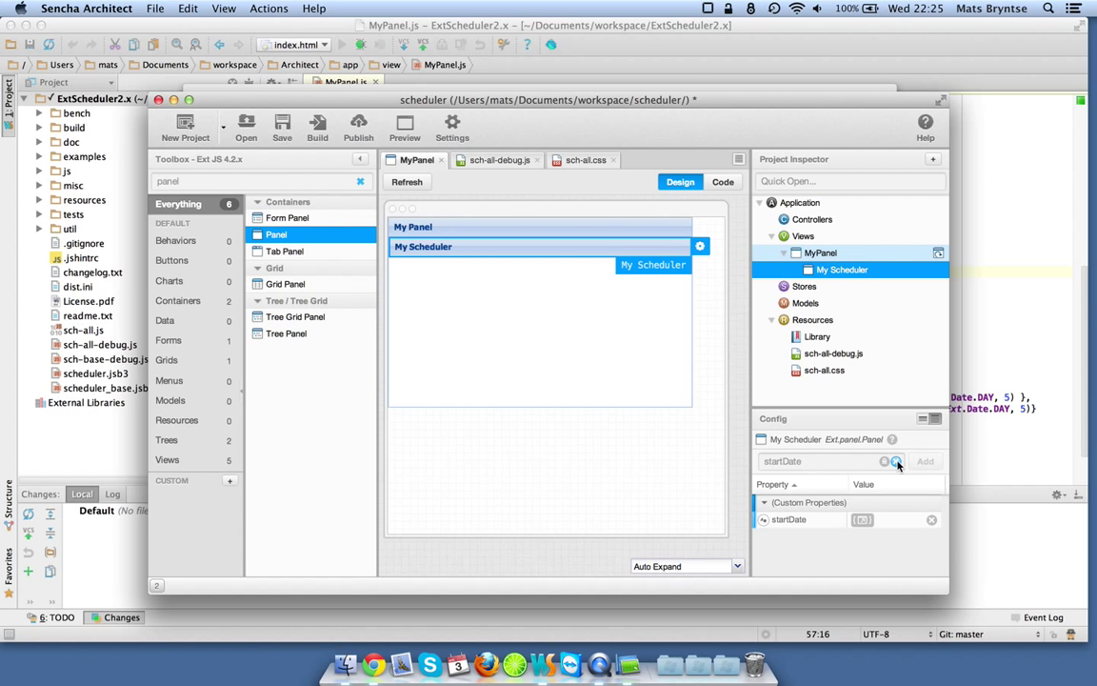
Add a processMyScheduler Process Config function to My Scheduler and select it
click(895, 461)
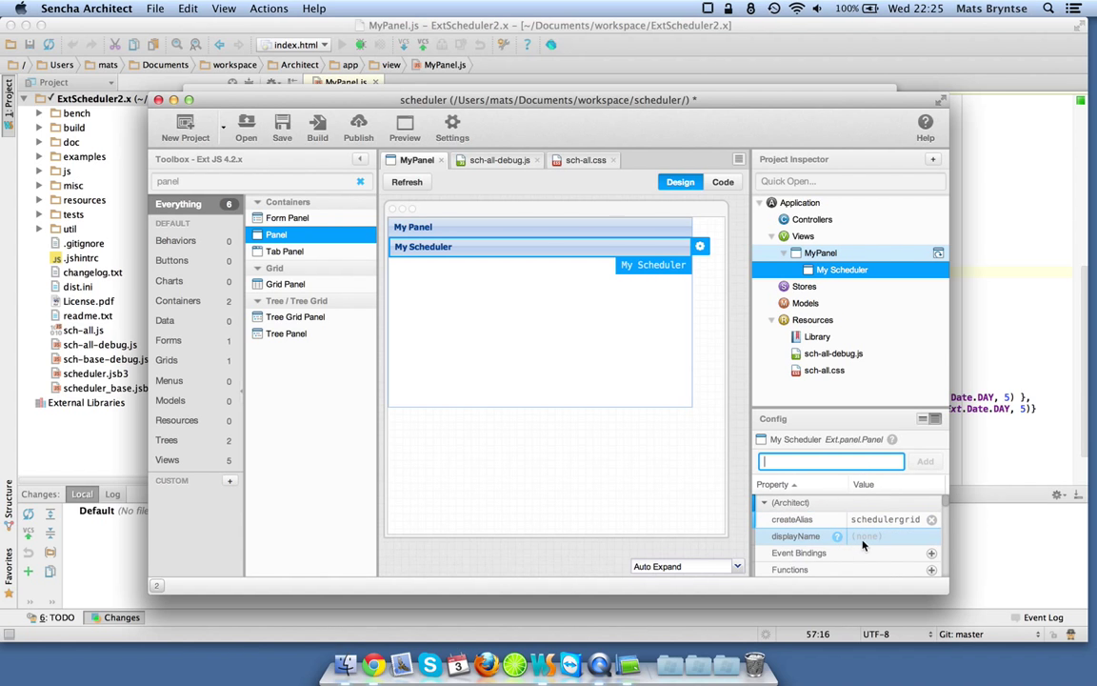
scroll(down, 3)
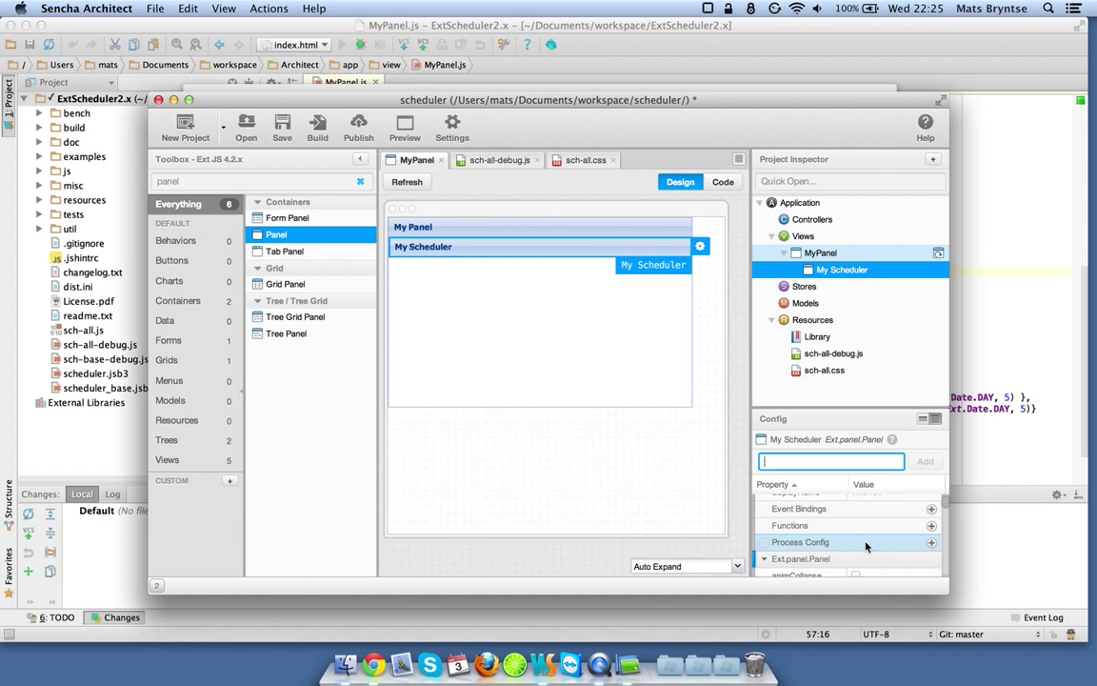
mouse_move(914, 549)
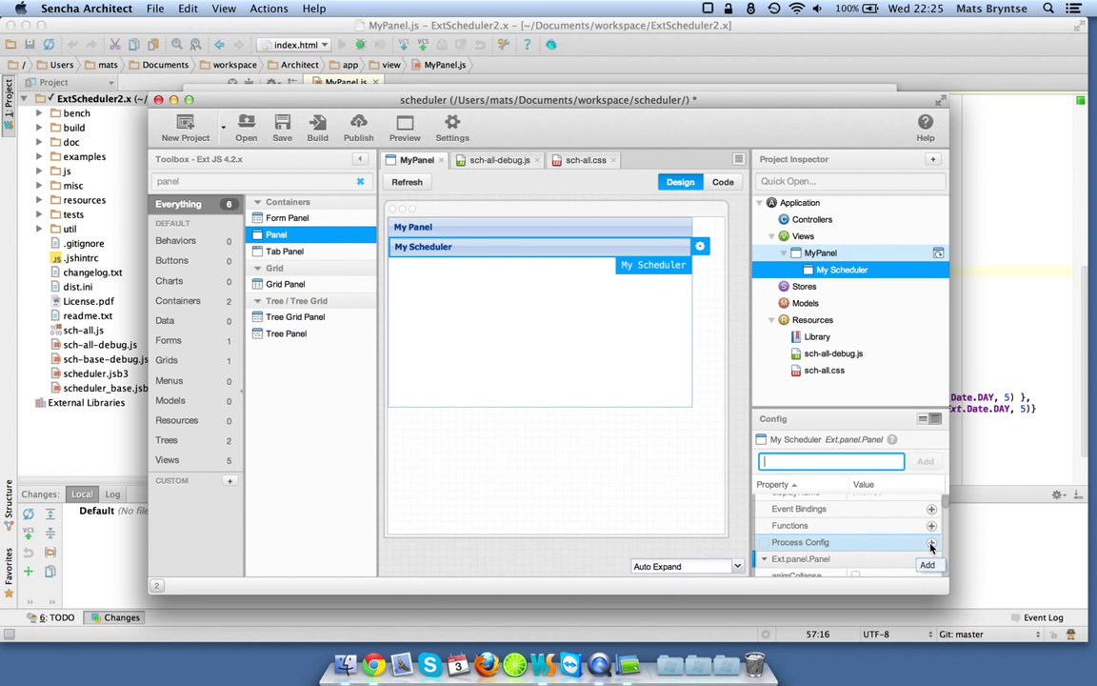
click(929, 543)
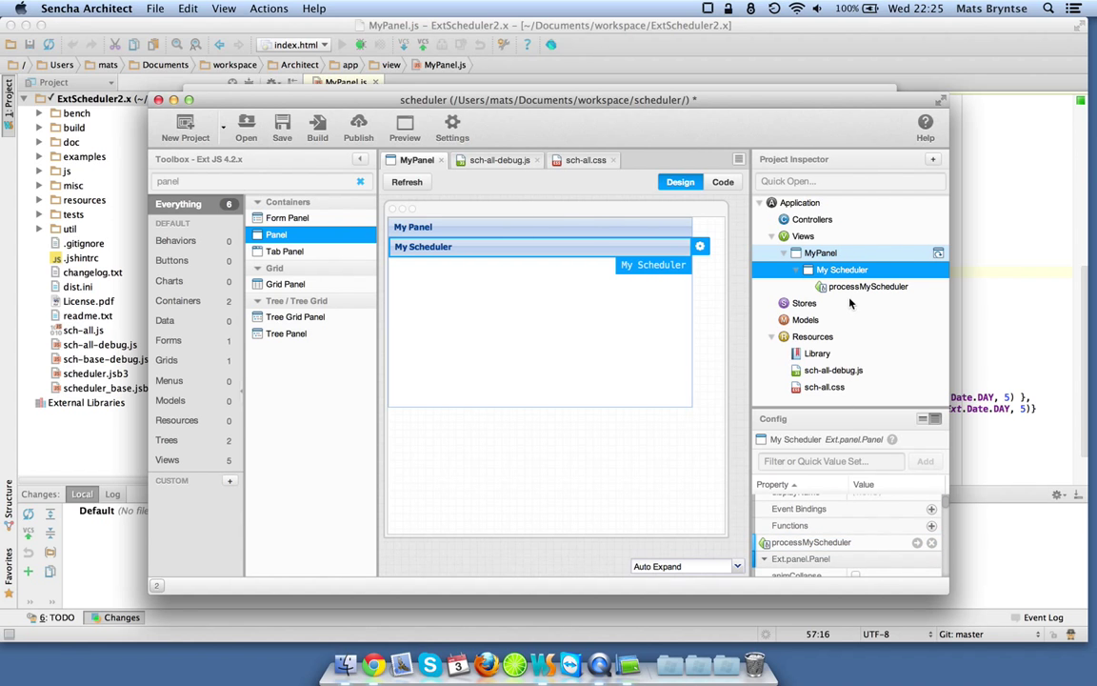
mouse_move(853, 293)
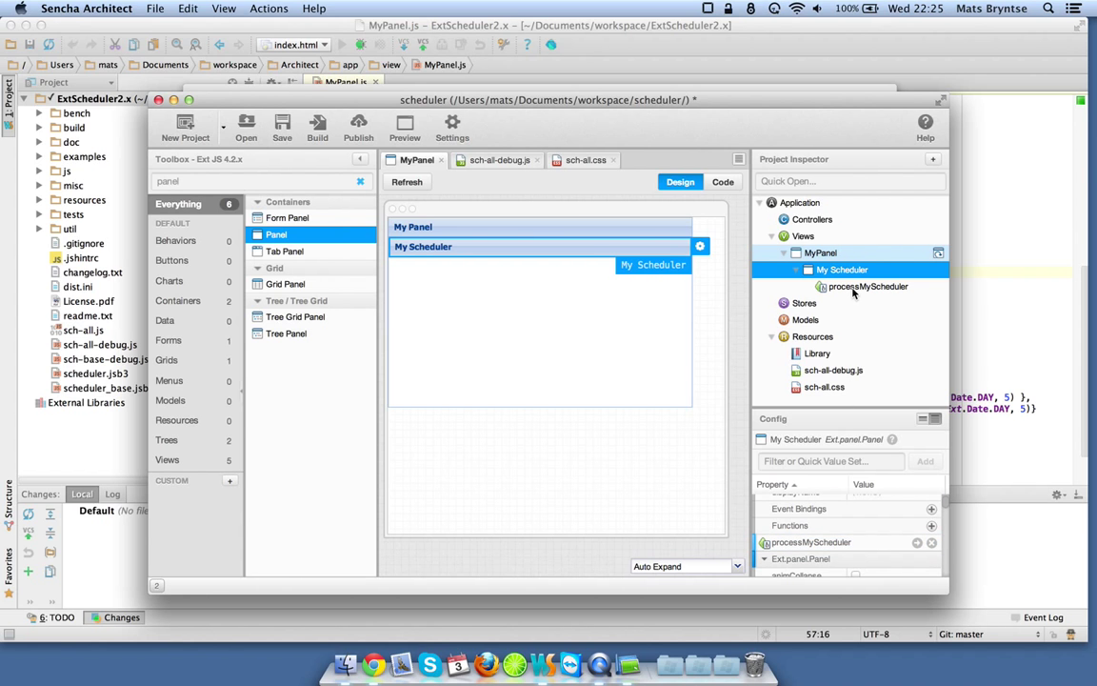
mouse_move(849, 291)
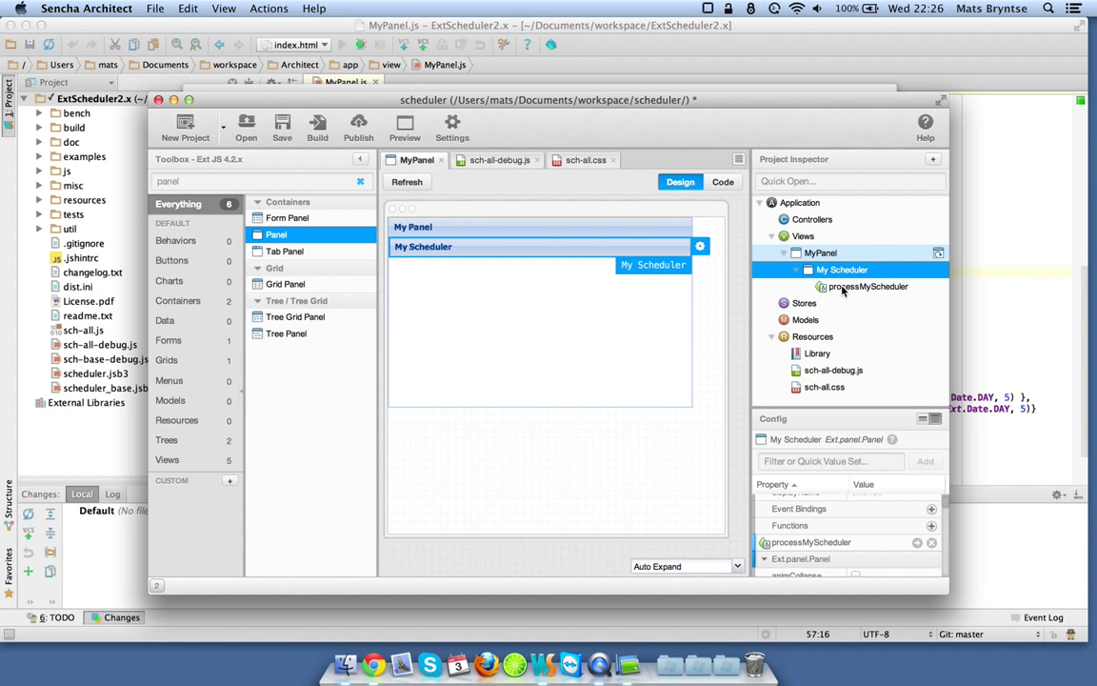
click(868, 285)
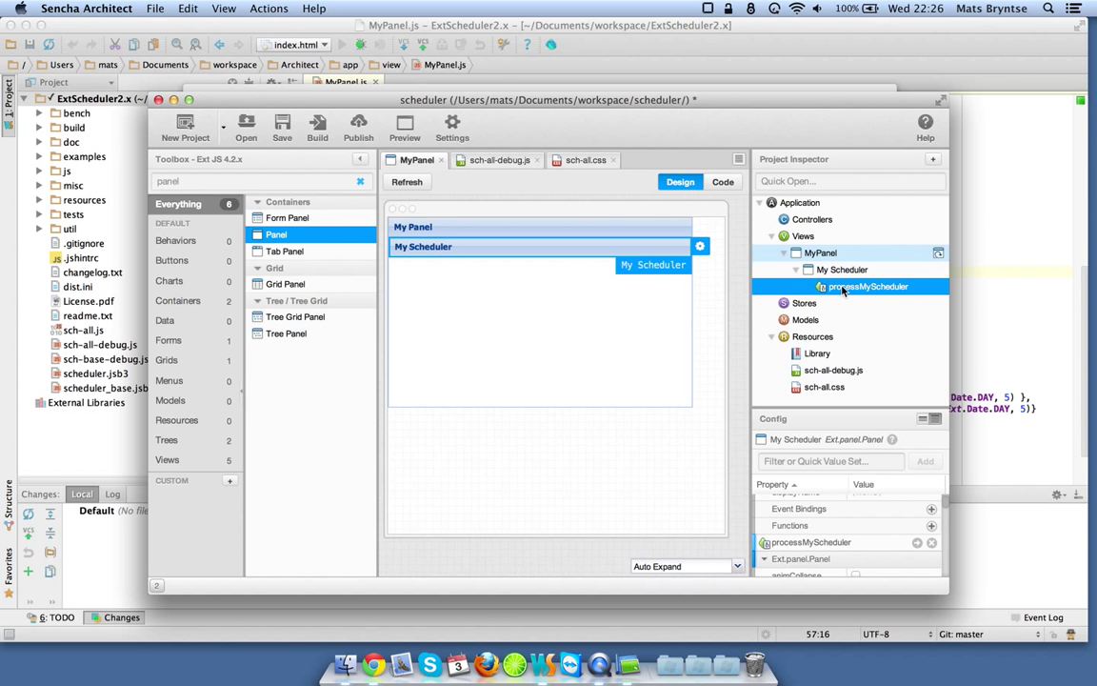
Wrap processMyScheduler's return in Ext.apply(config, { }) in the code editor
click(724, 183)
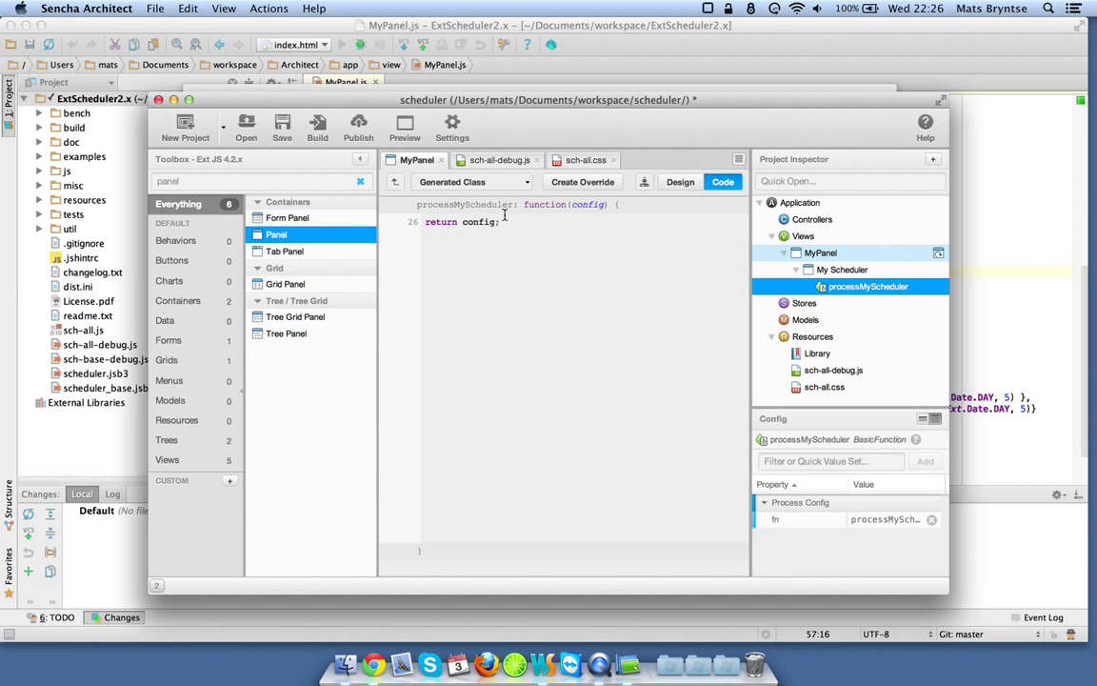
mouse_move(484, 225)
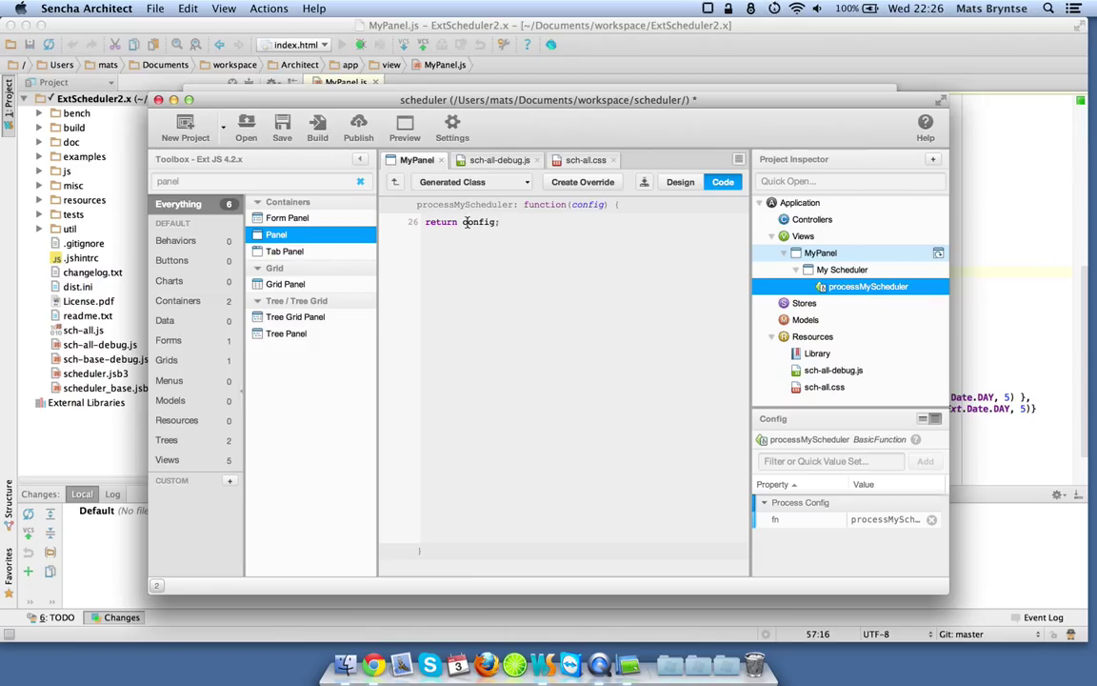
click(465, 221)
text(Ext.apply()
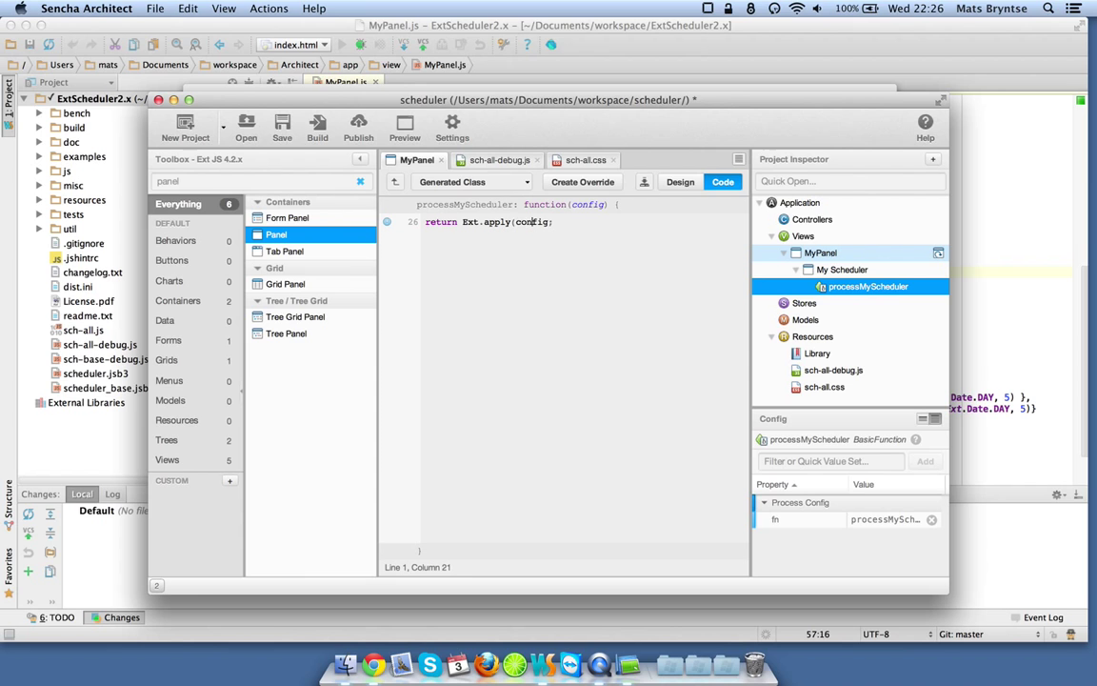
text(, {)
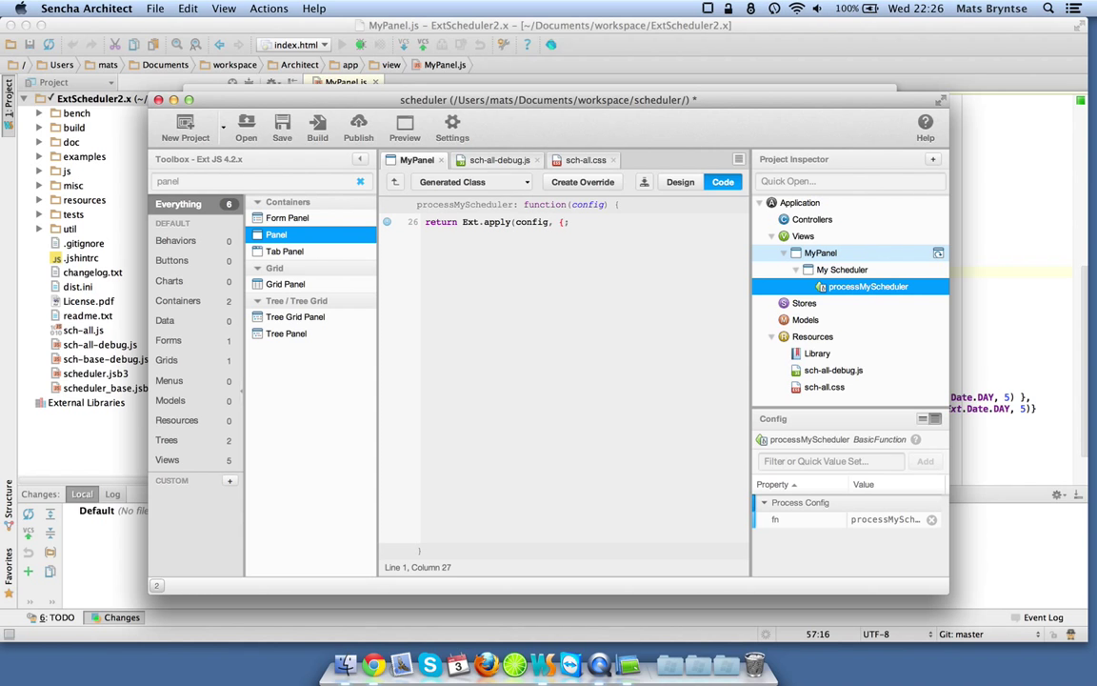
text(});)
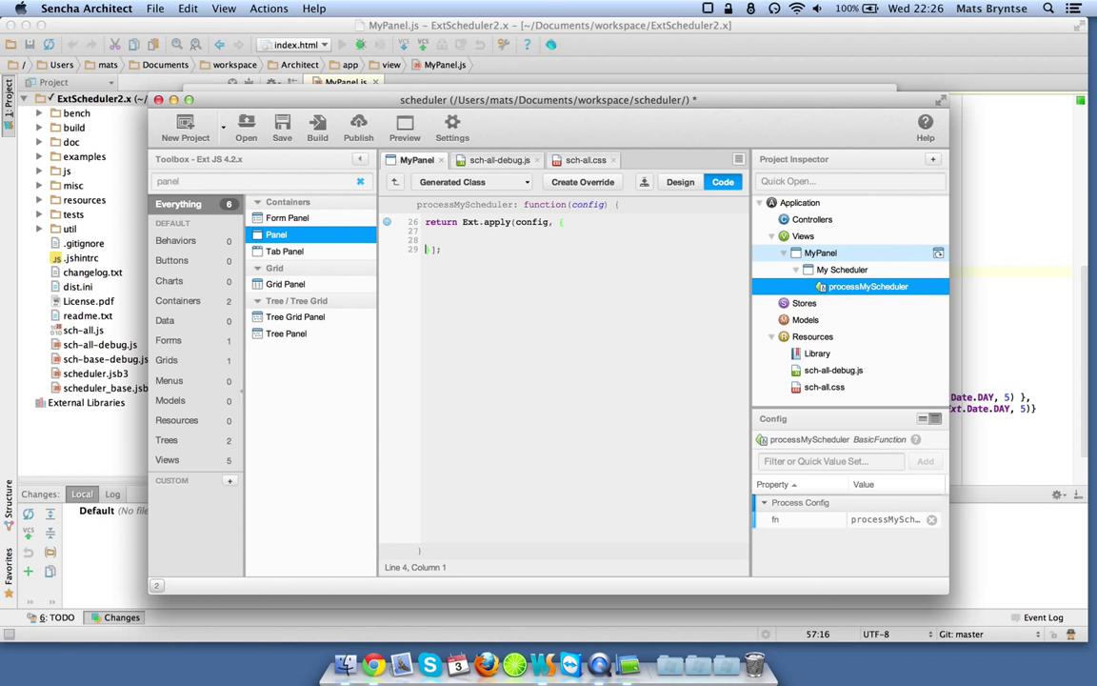
Define columns : [{ header : 'Name', dataIndex : 'Name' }] for the scheduler
text(columns : [{)
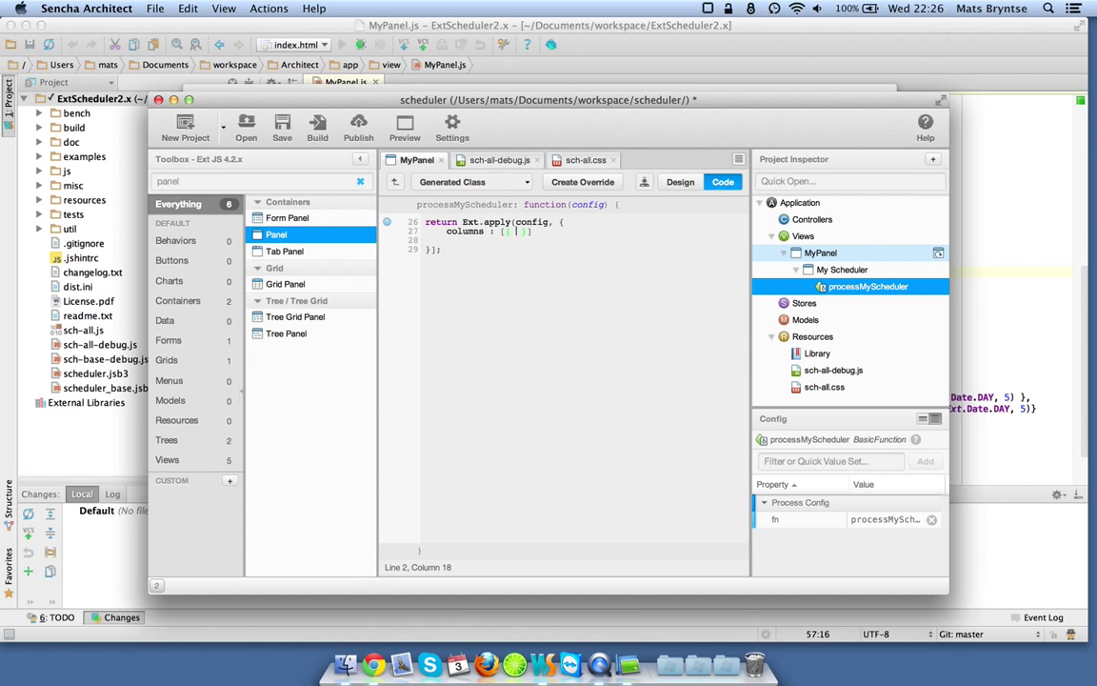
text({ header : 'Name' })
text(resourceStore :)
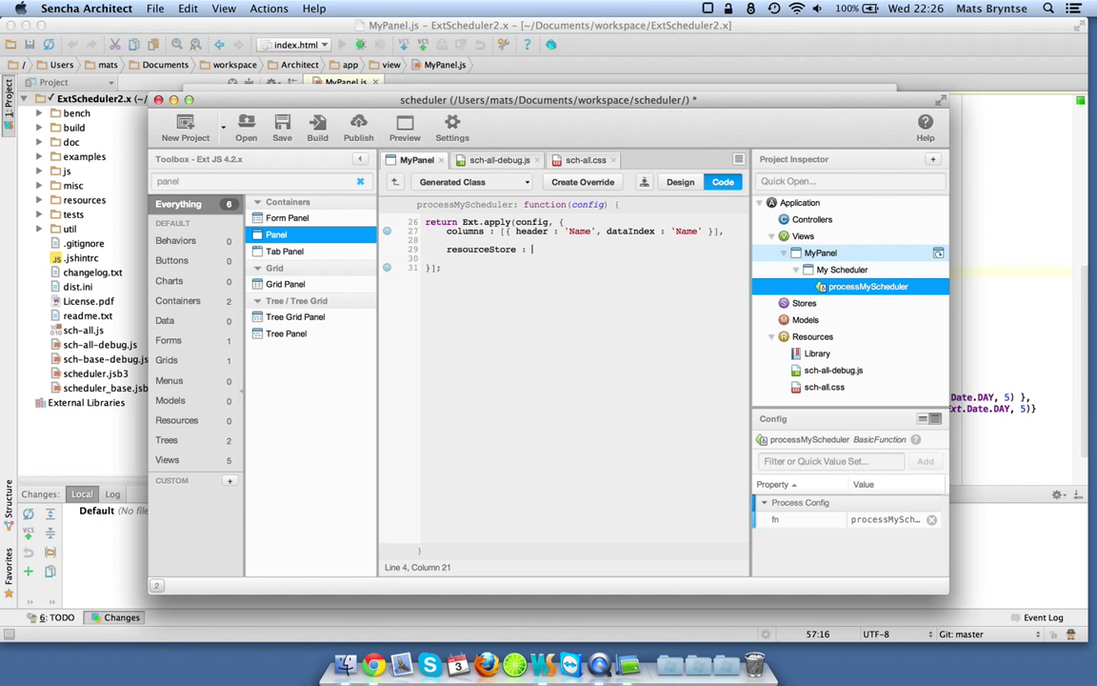
Write resourceStore : new Sch.data.ResourceStore({ data : [{ Id : 1, Name : 'Mike' }] }) and begin the event entry
text(new Sch.data.Res)
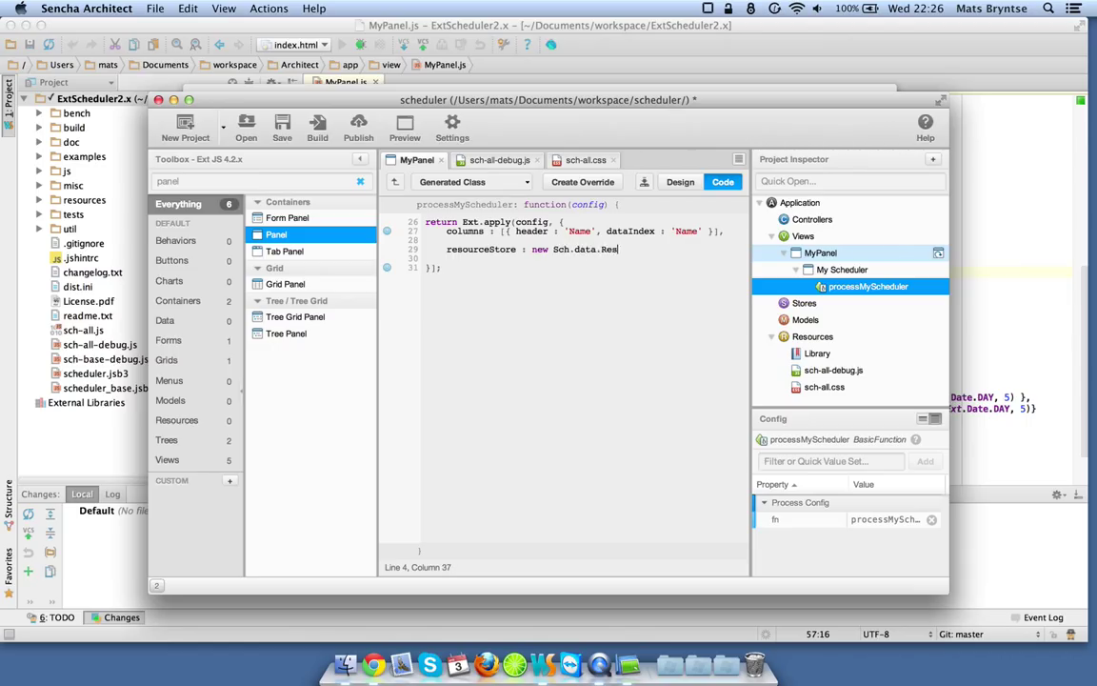
text(ourceStore()
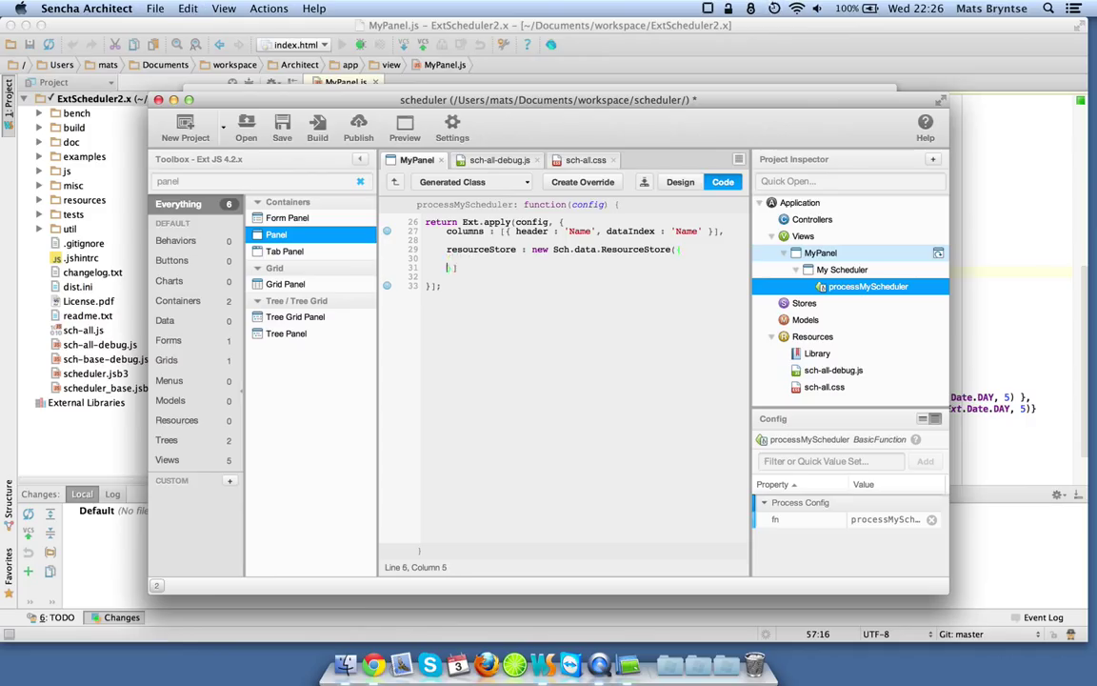
text(data : [)
text({)
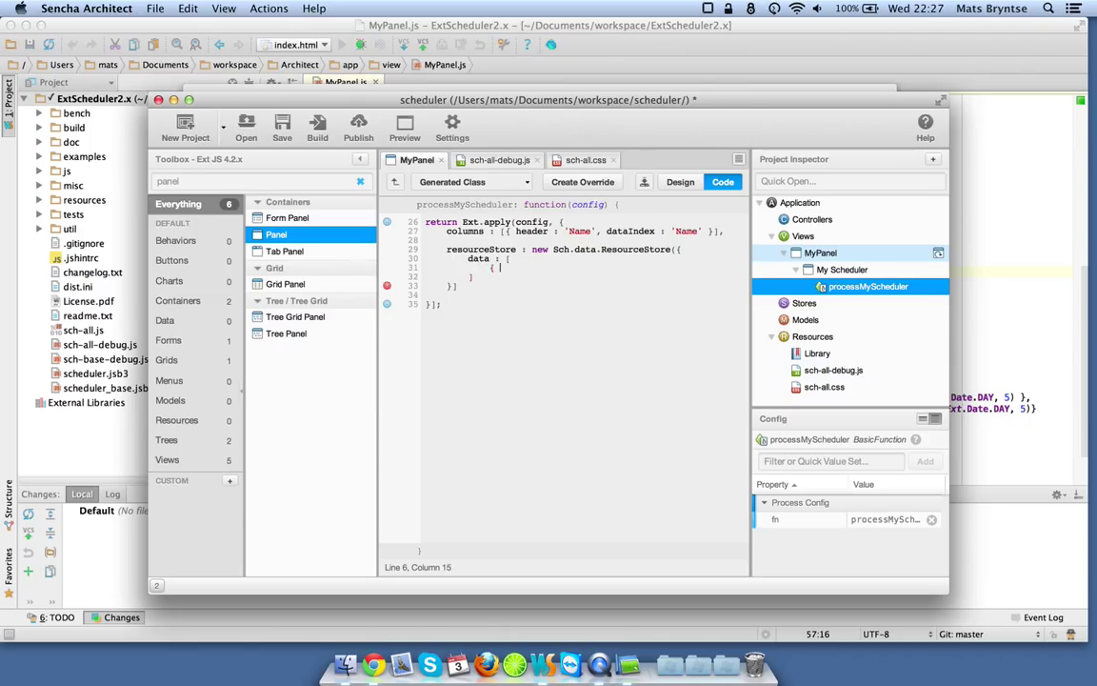
text(Id)
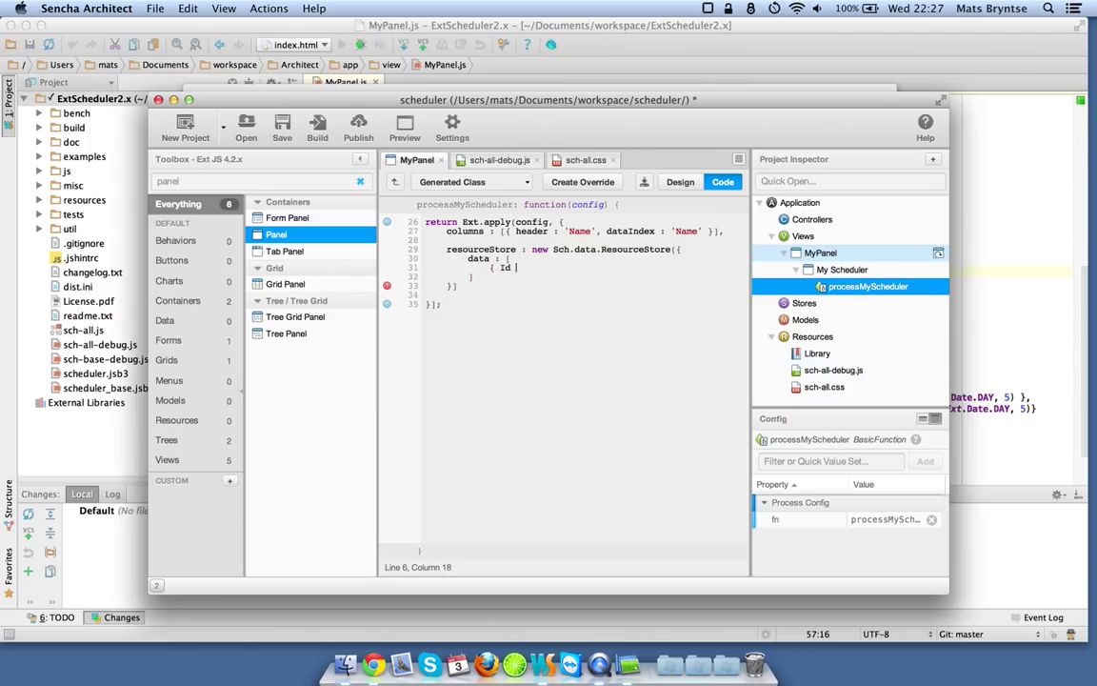
text(1, Name : 'Mike' })
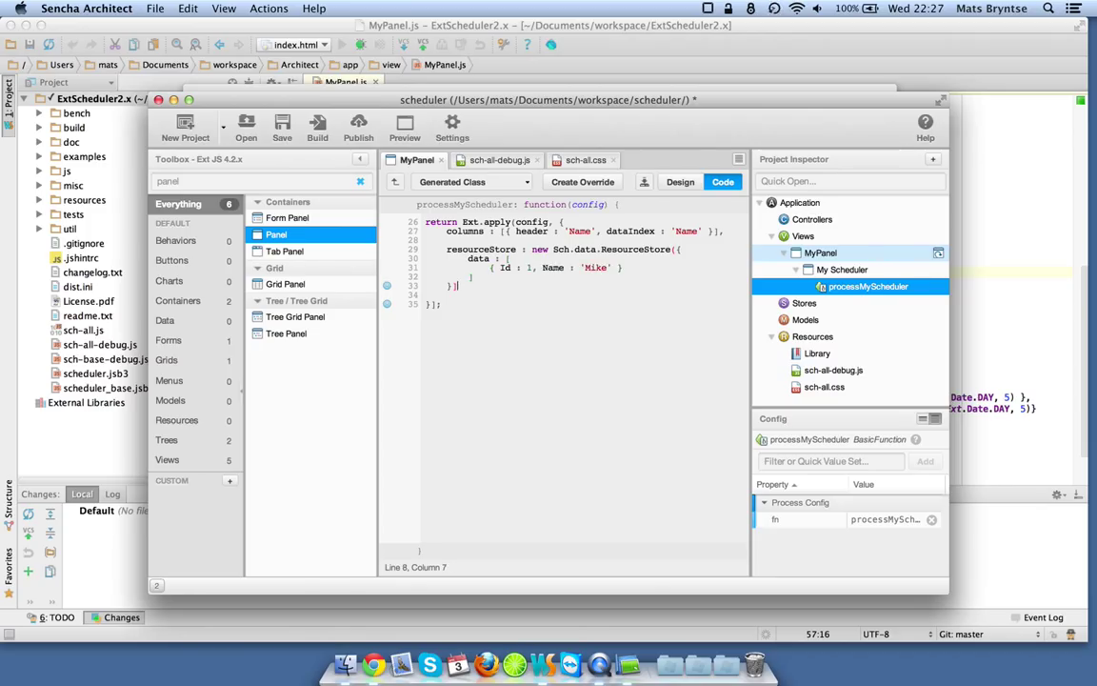
text(event)
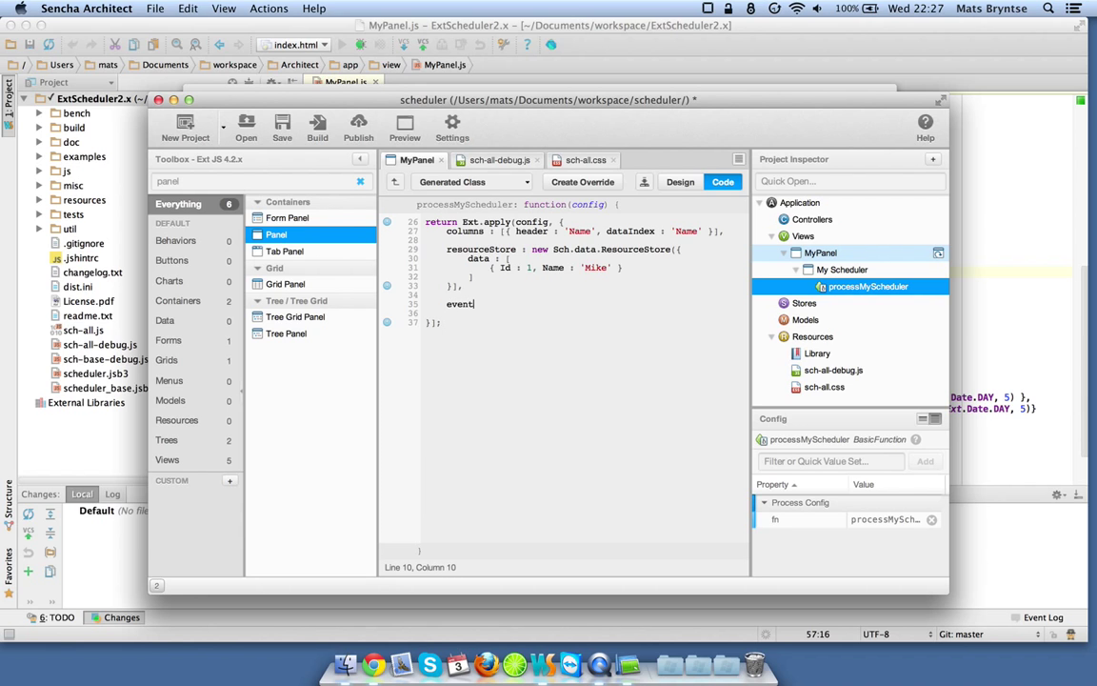
Write eventStore : new Sch.data.EventStore({ data : [{ ResourceId : 1, Name : 'Mike' }] })
text(Store : new)
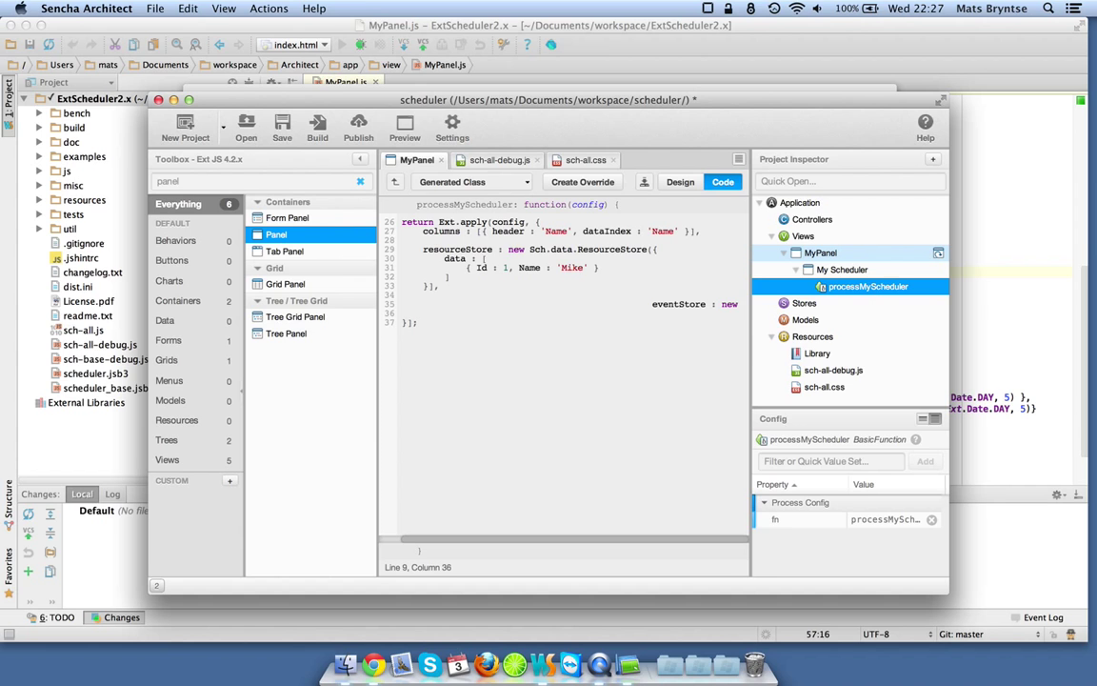
click(655, 304)
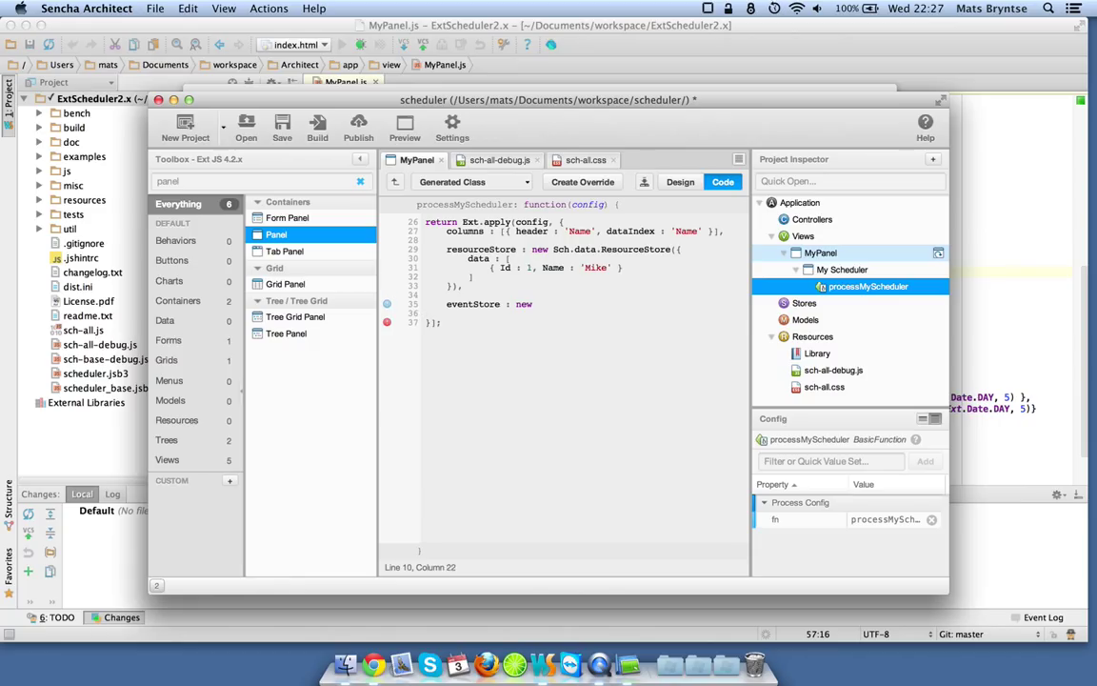
text(Sch.data.)
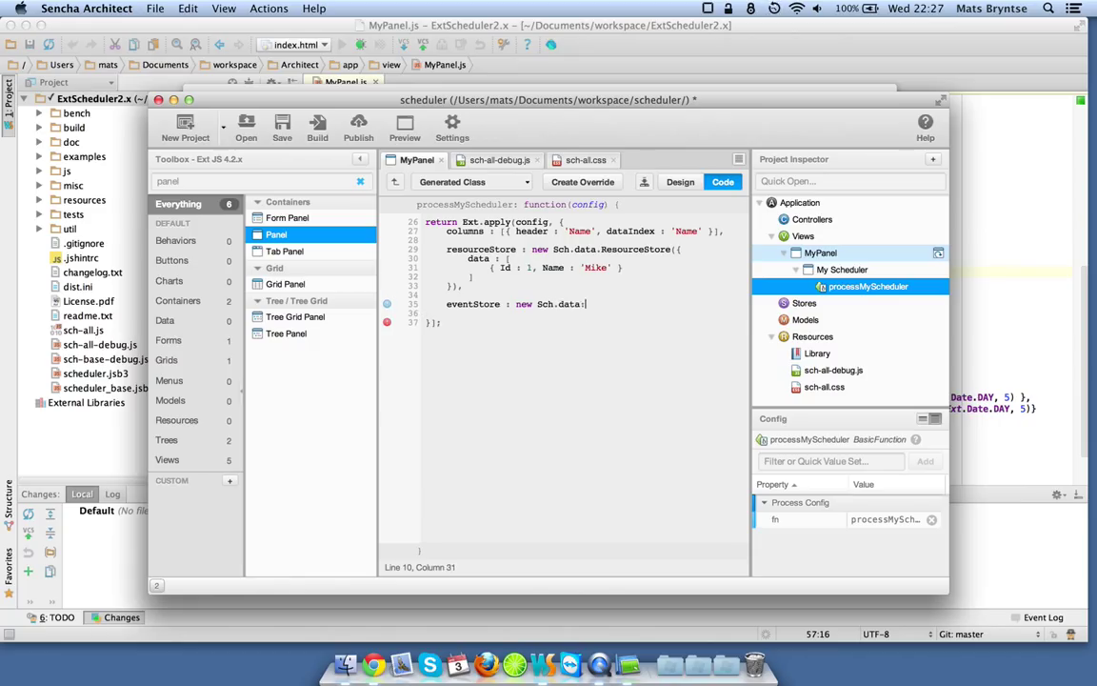
text(Events)
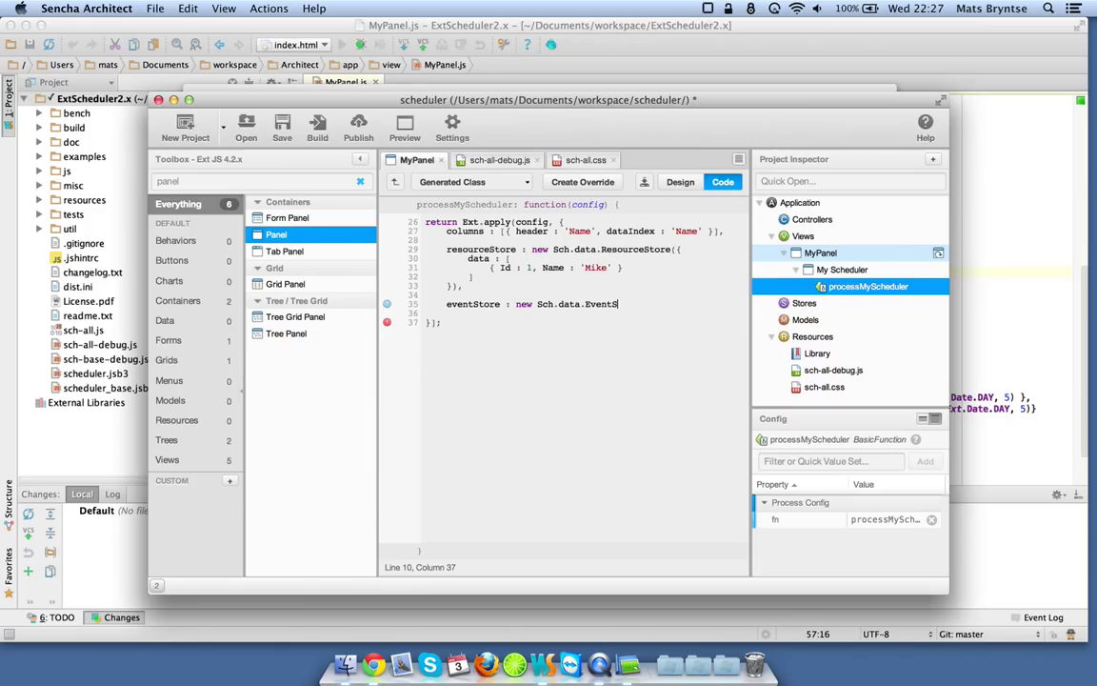
text(tore({)
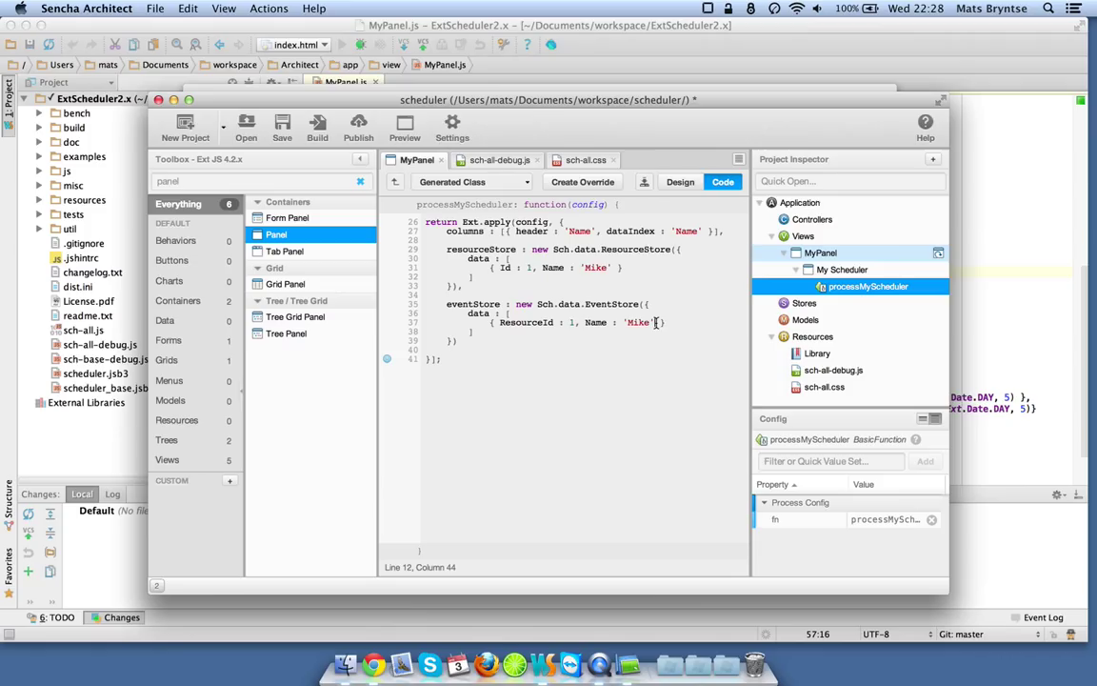
mouse_move(712, 336)
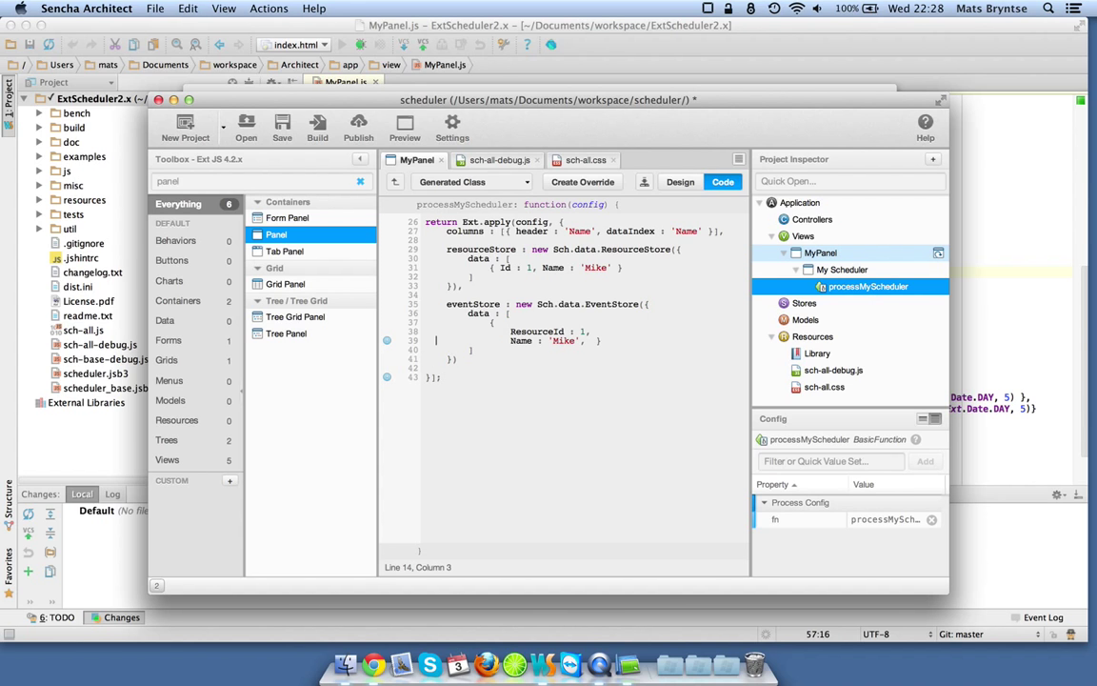
Add StartDate new Date(2013, 3, 4) and EndDate new Date(2013, 3, 6) to Mike's event data
click(525, 341)
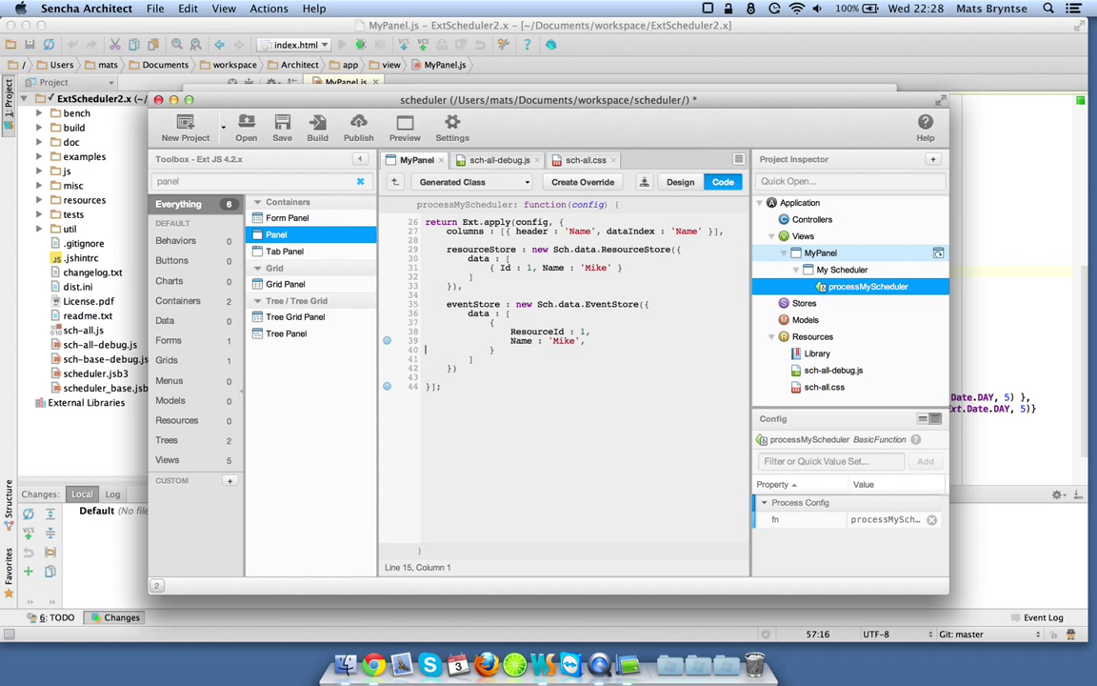
text(StartDate : new Date(2013, 3, 4)
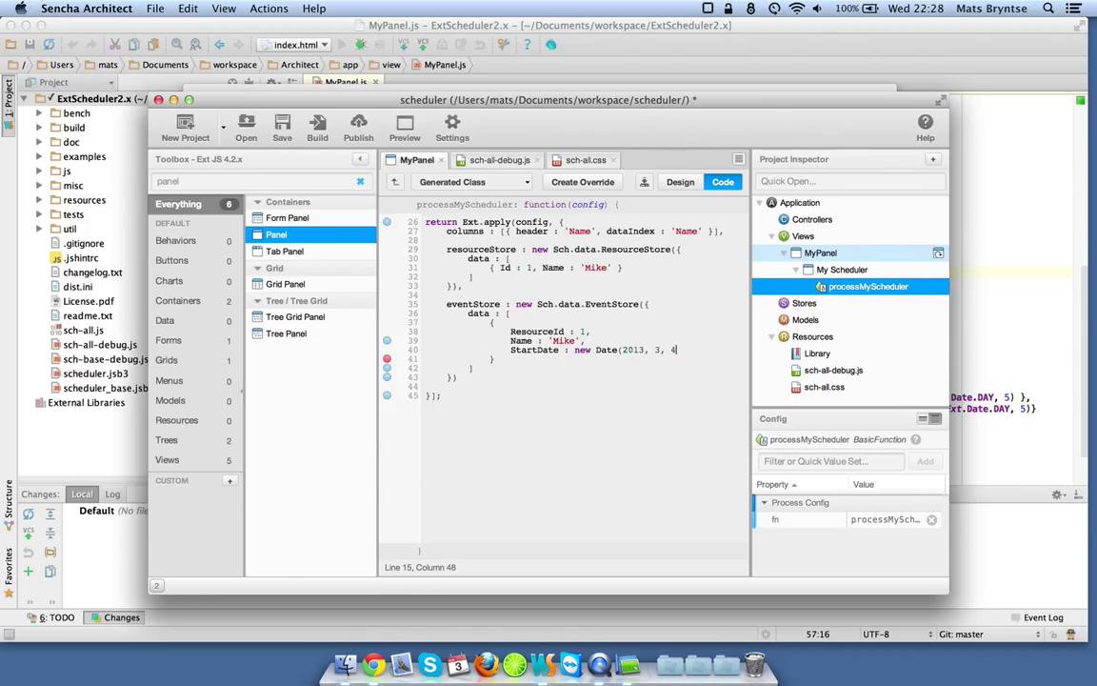
text(),)
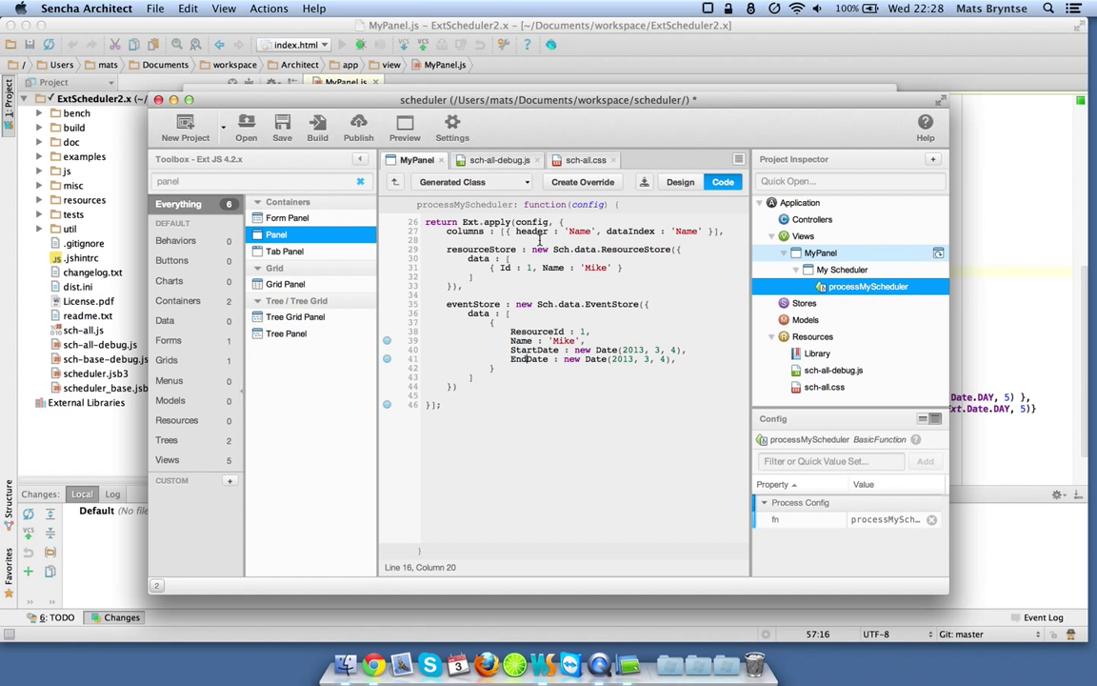
mouse_move(442, 408)
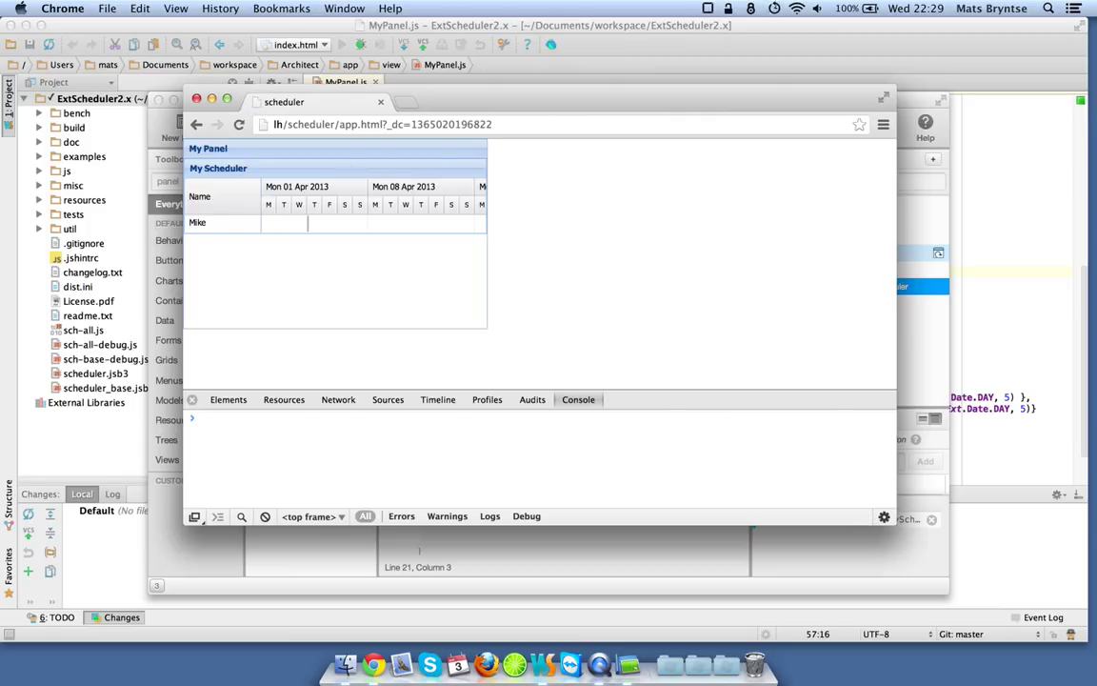
mouse_move(391, 285)
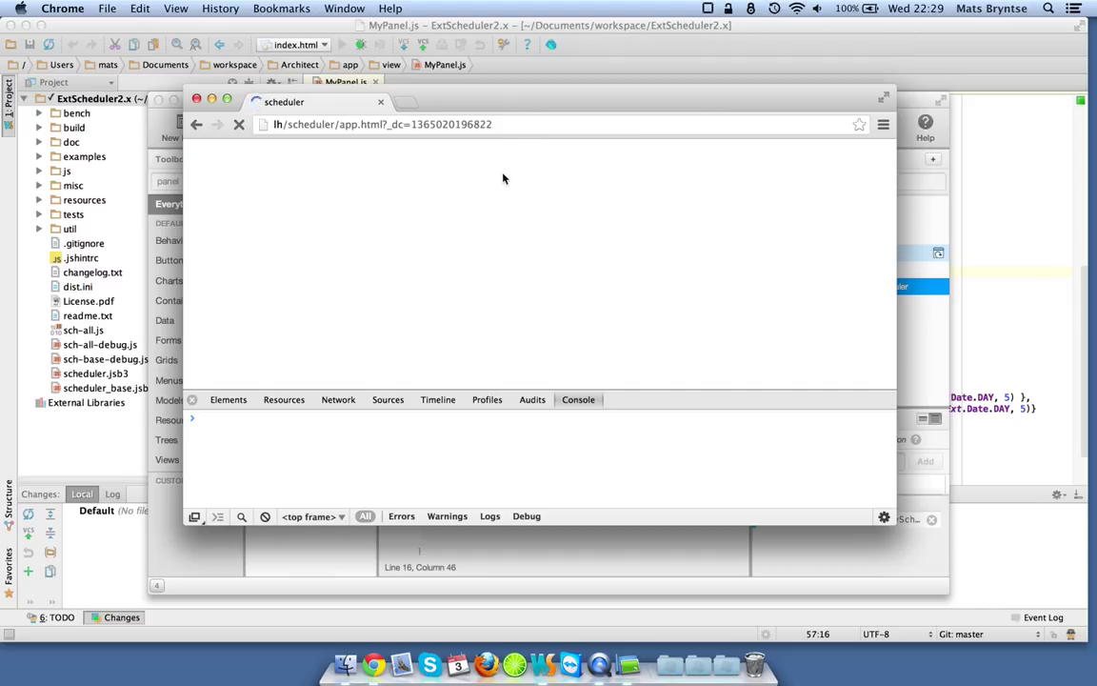
Reload app.html in Chrome so Mike's row shows an event bar in April 2013
click(240, 123)
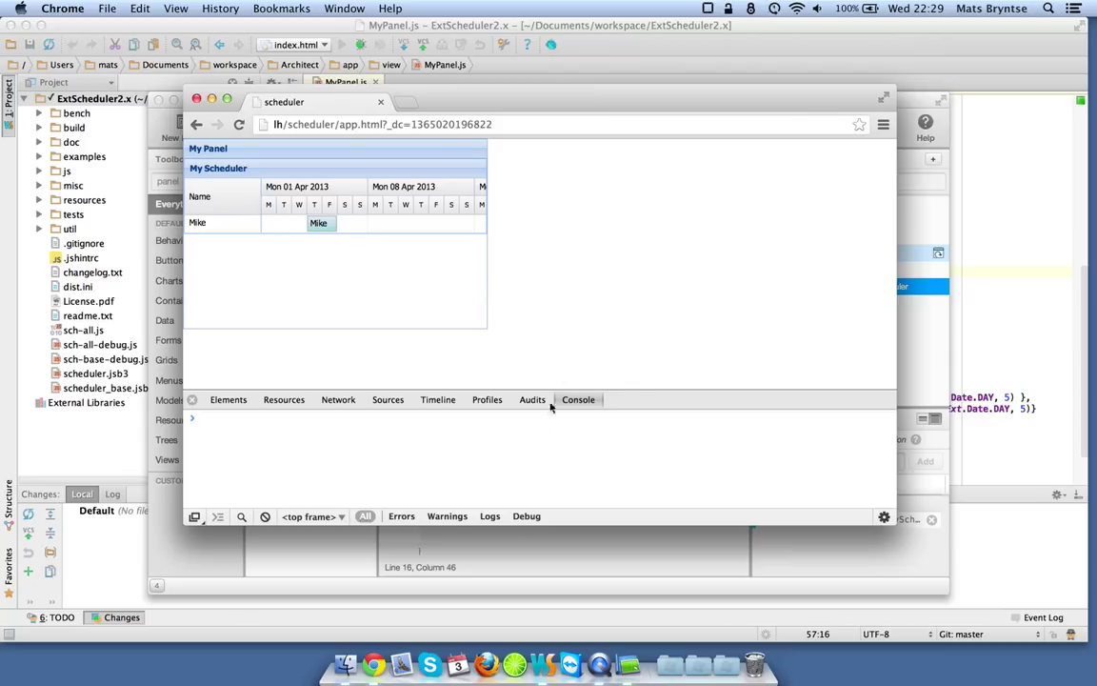
mouse_move(537, 358)
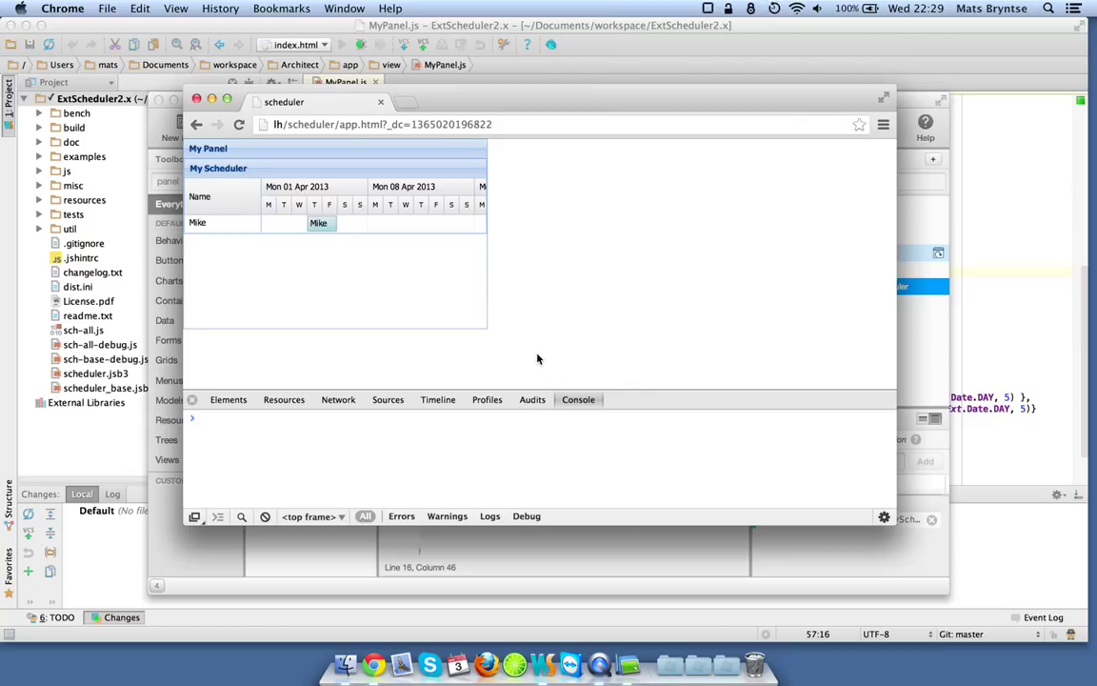
mouse_move(480, 313)
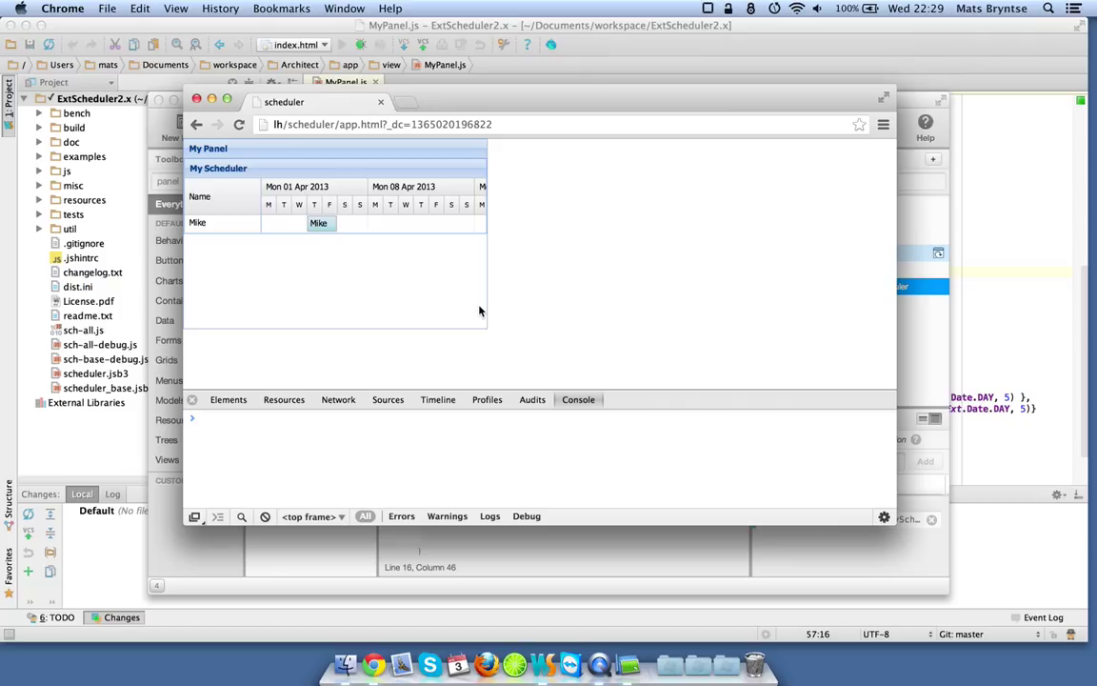
mouse_move(552, 314)
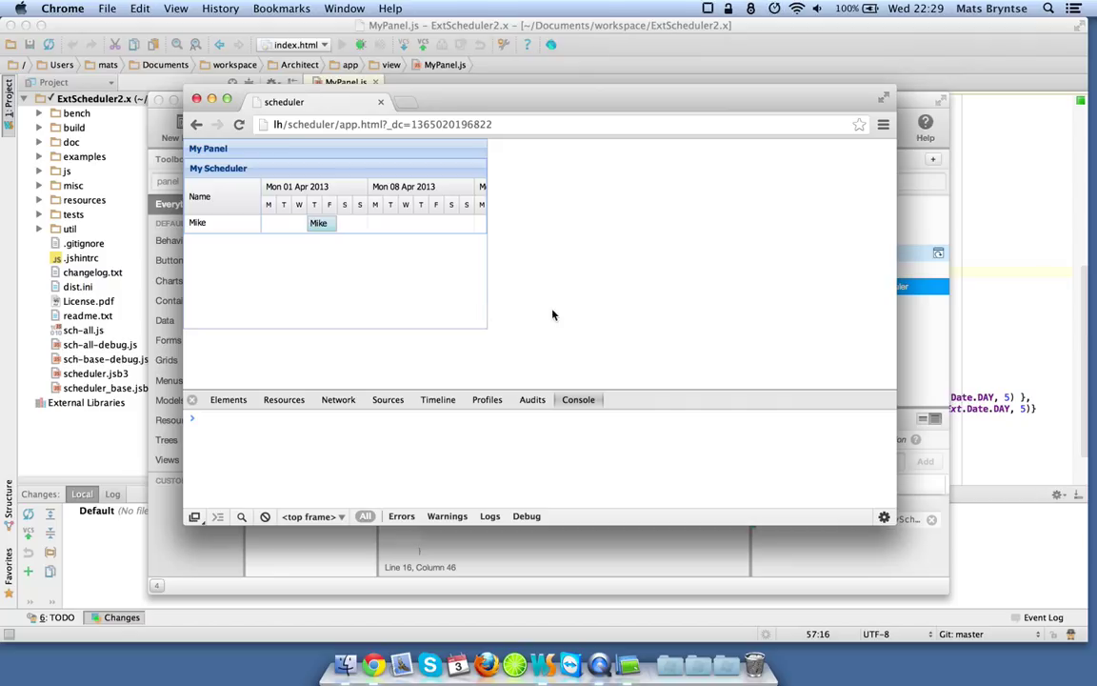